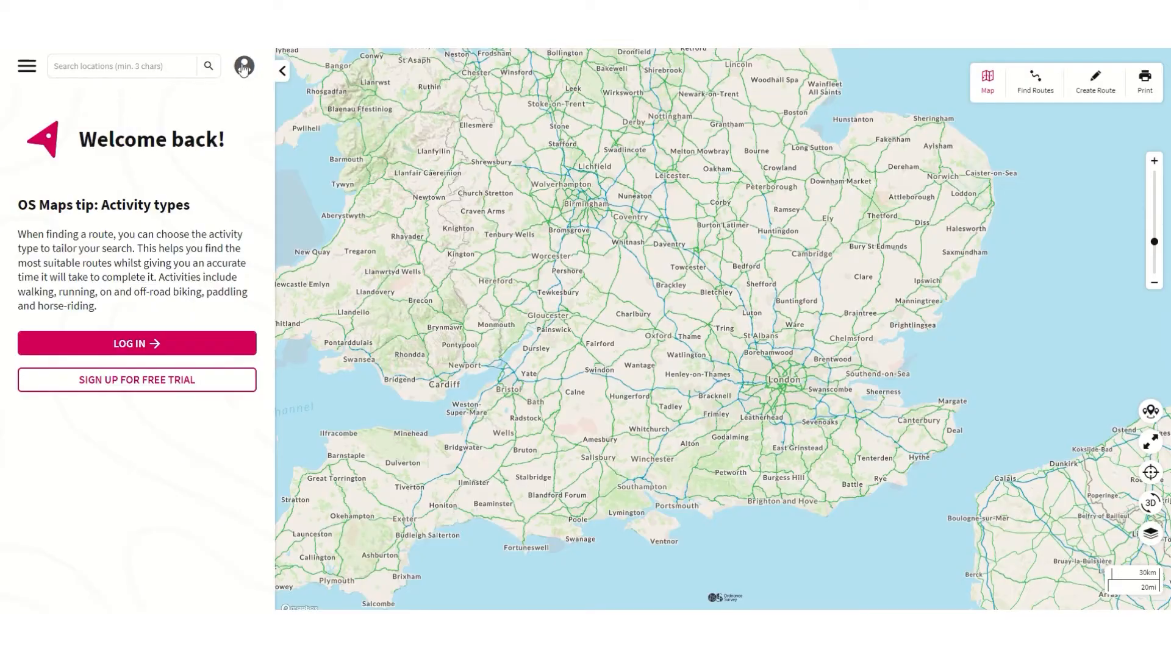
# Log in to OS Maps with the saved Ordnance Survey email and password.
pyautogui.click(136, 344)
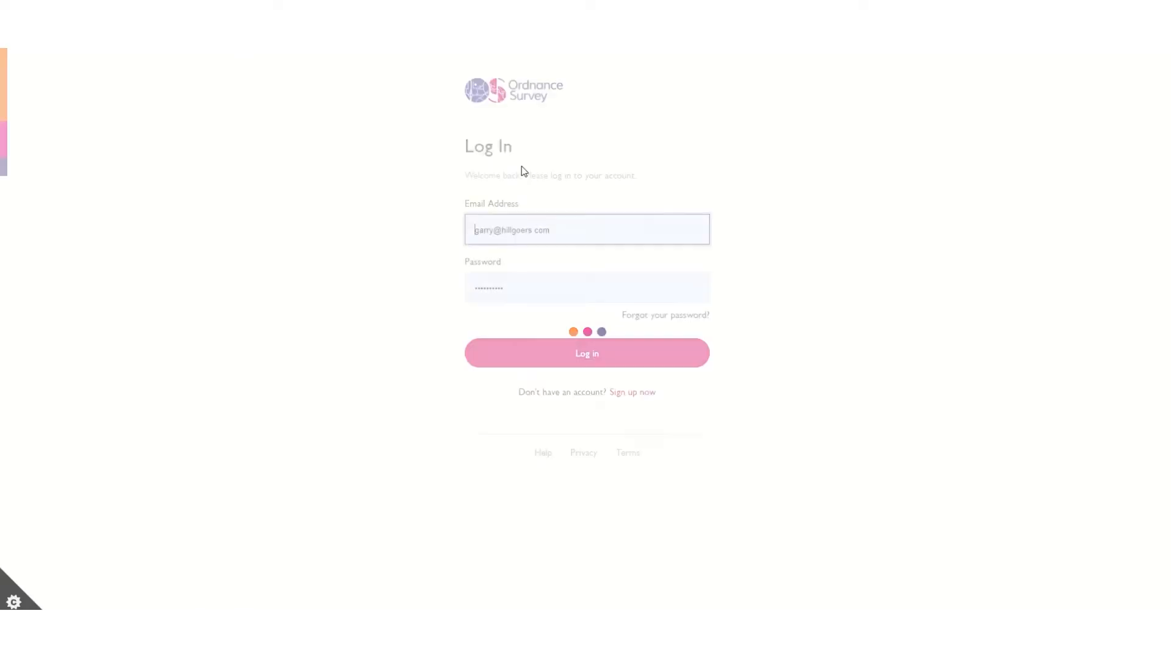
pyautogui.click(587, 351)
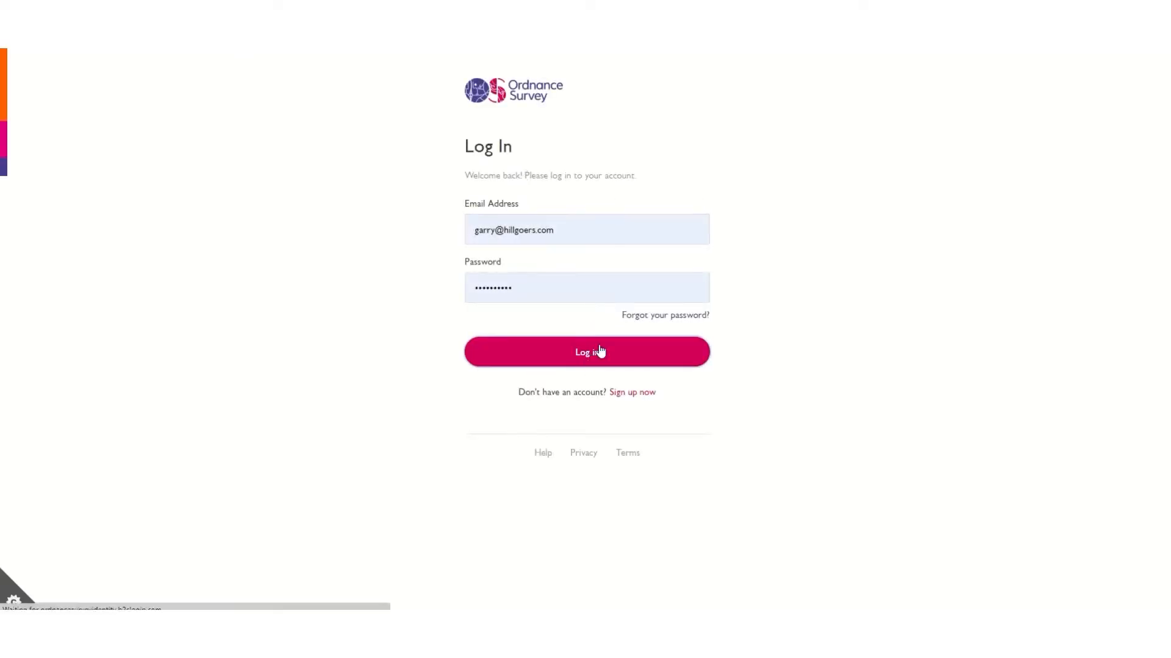
pyautogui.click(587, 351)
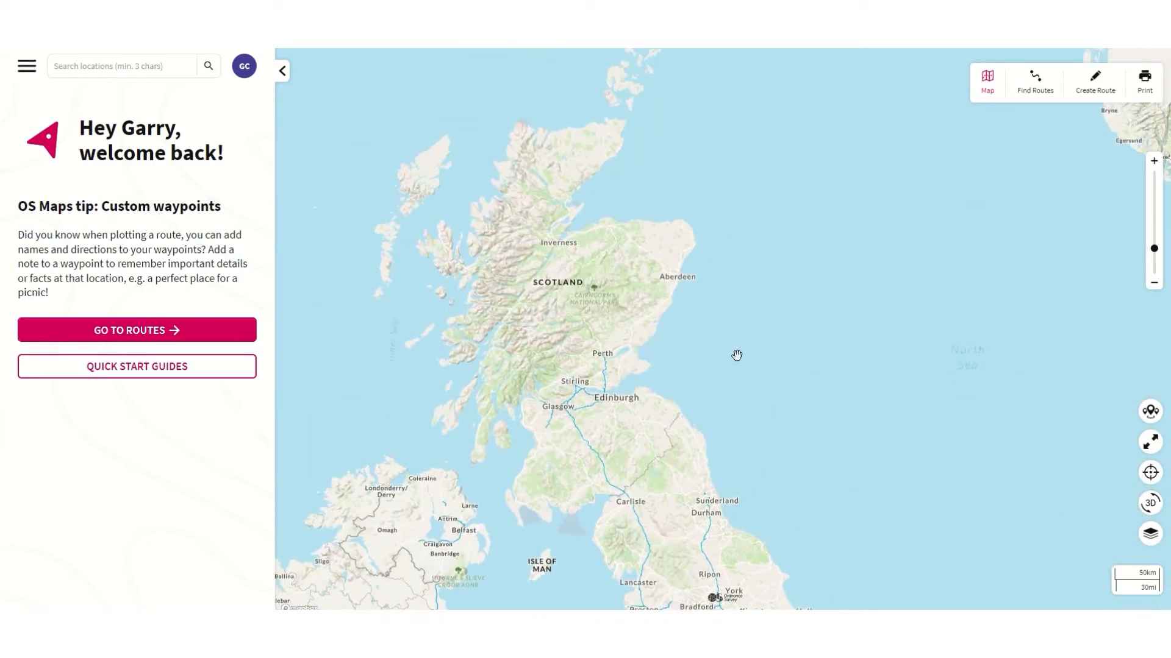
# Switch the map to Premium Topo near Deeside Way and begin a new Walk / Hike route.
pyautogui.click(1150, 533)
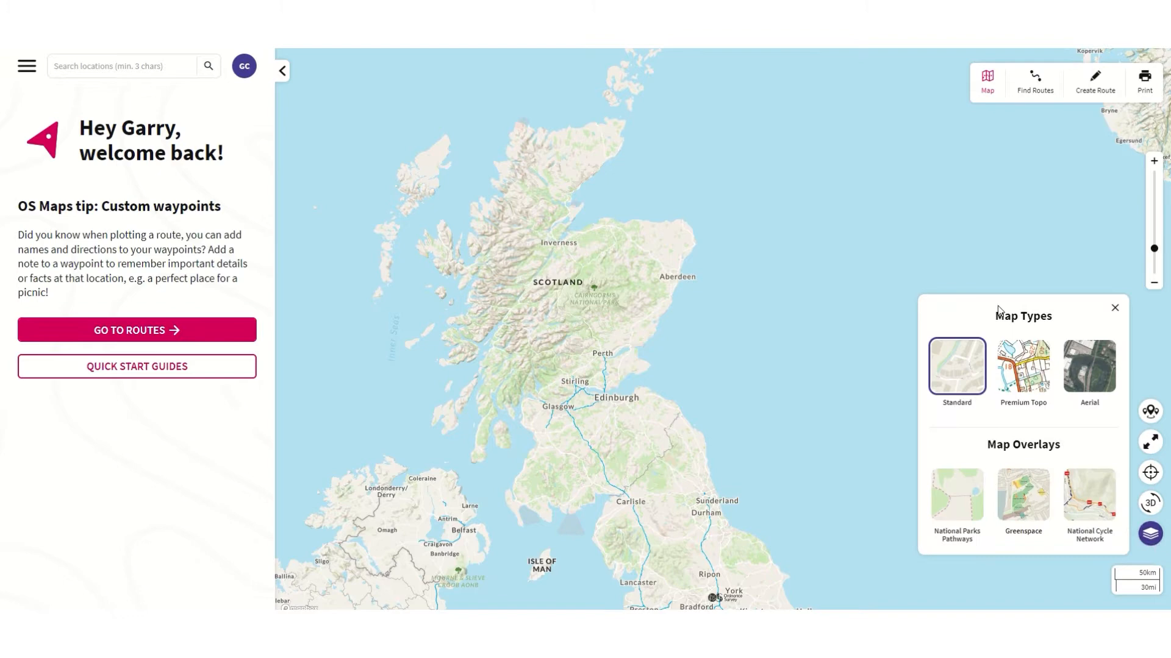
pyautogui.click(1024, 365)
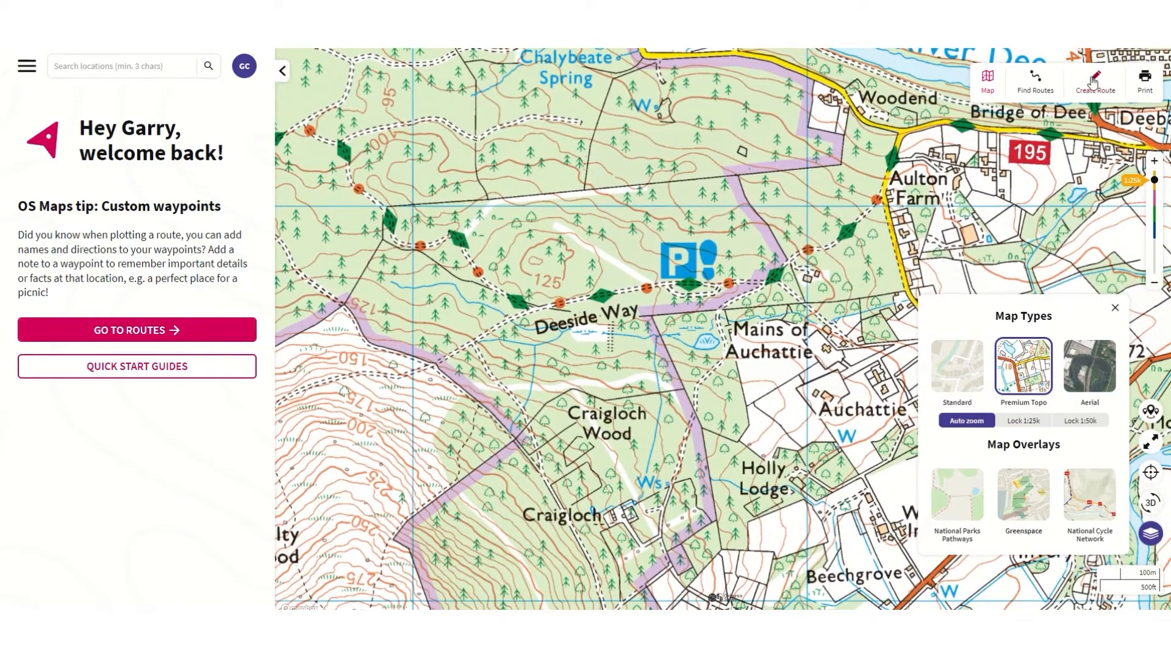
pyautogui.click(1095, 78)
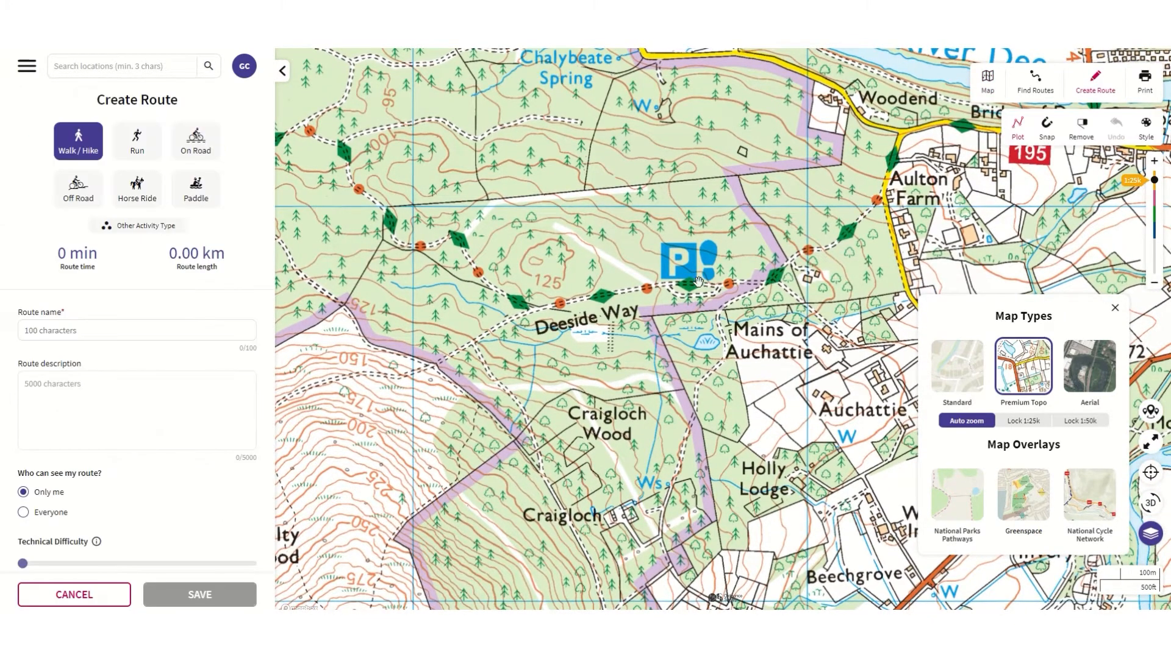
# Plot the 2.57 km loop to General Burnett's Monument and save track/junction directions on its waypoint.
pyautogui.click(492, 381)
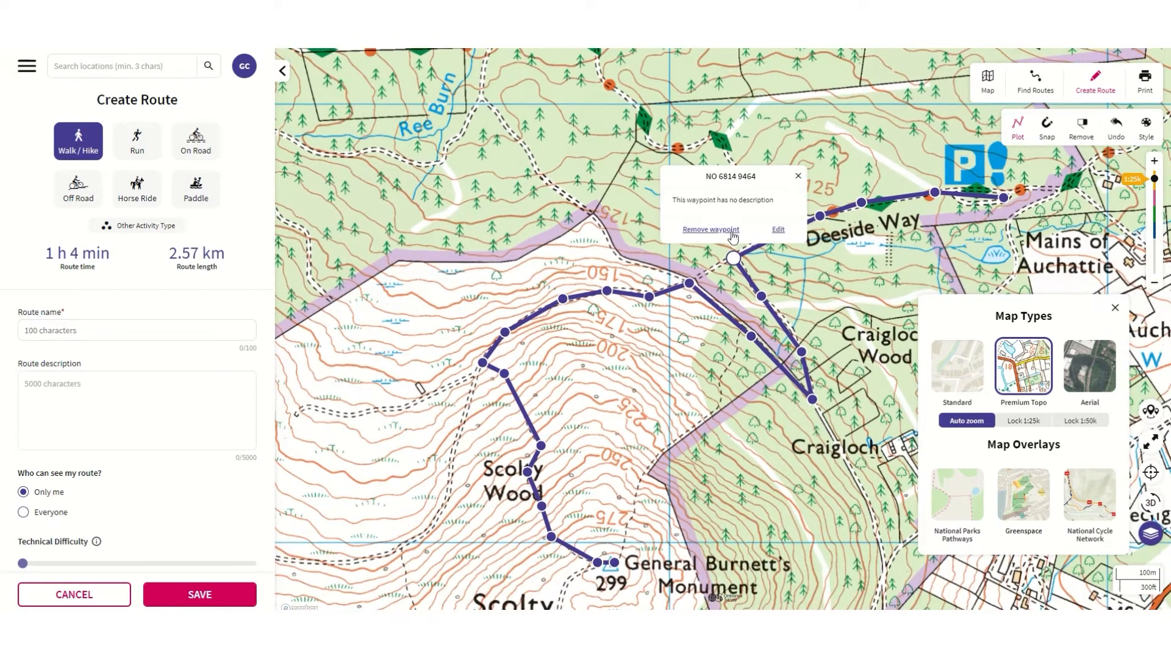
pyautogui.click(777, 229)
pyautogui.write('Walk w')
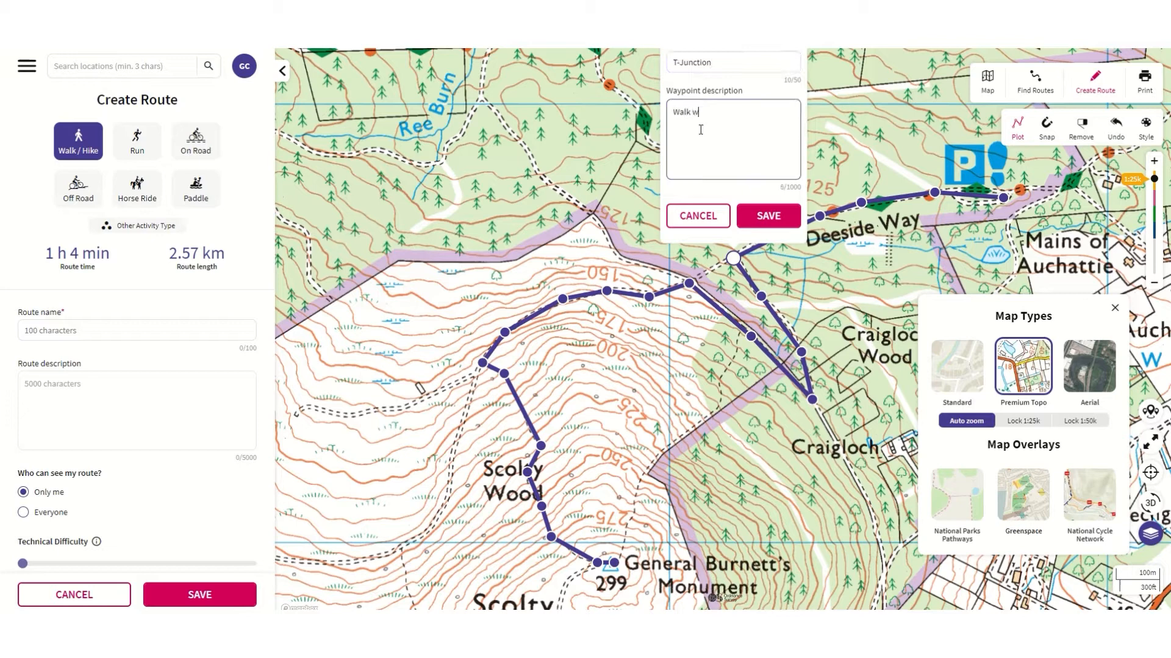
pyautogui.write('est along for')
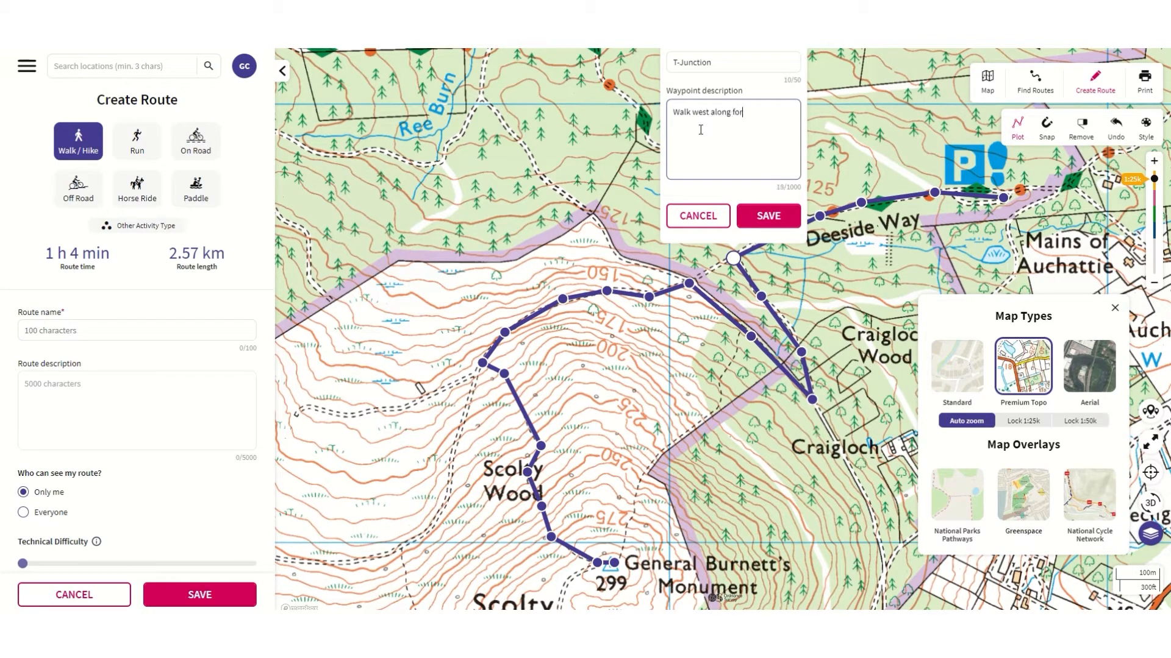
pyautogui.write('est track, pass y-junc')
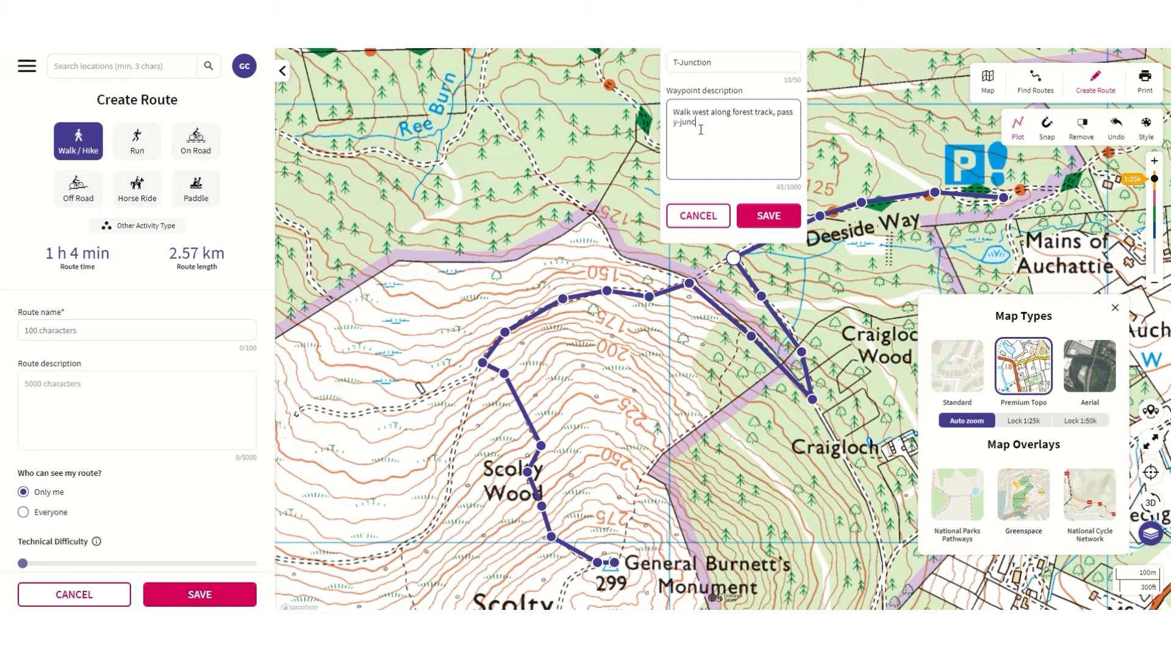
pyautogui.write('ction and continue to')
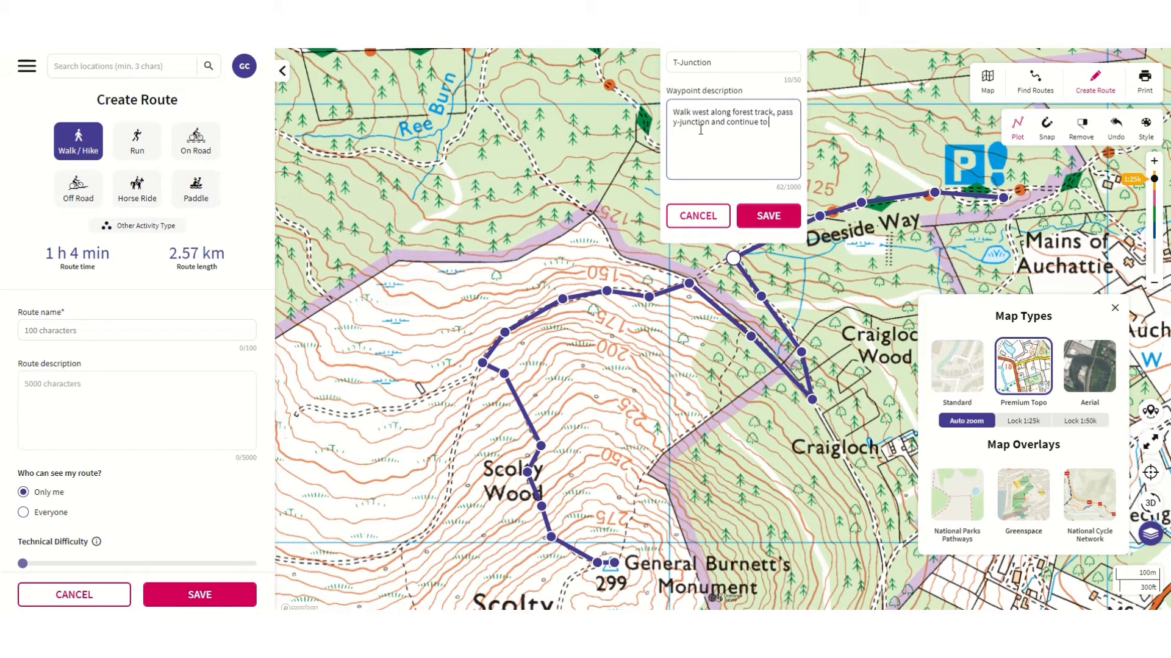
pyautogui.write('t-jucntion')
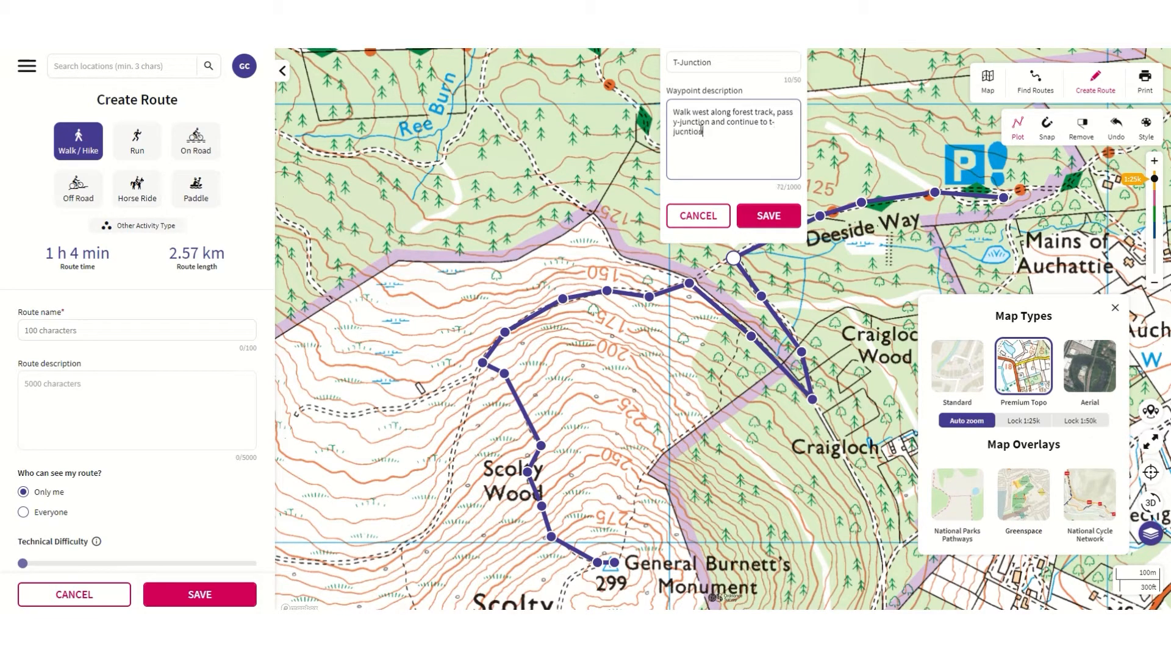
pyautogui.write('n')
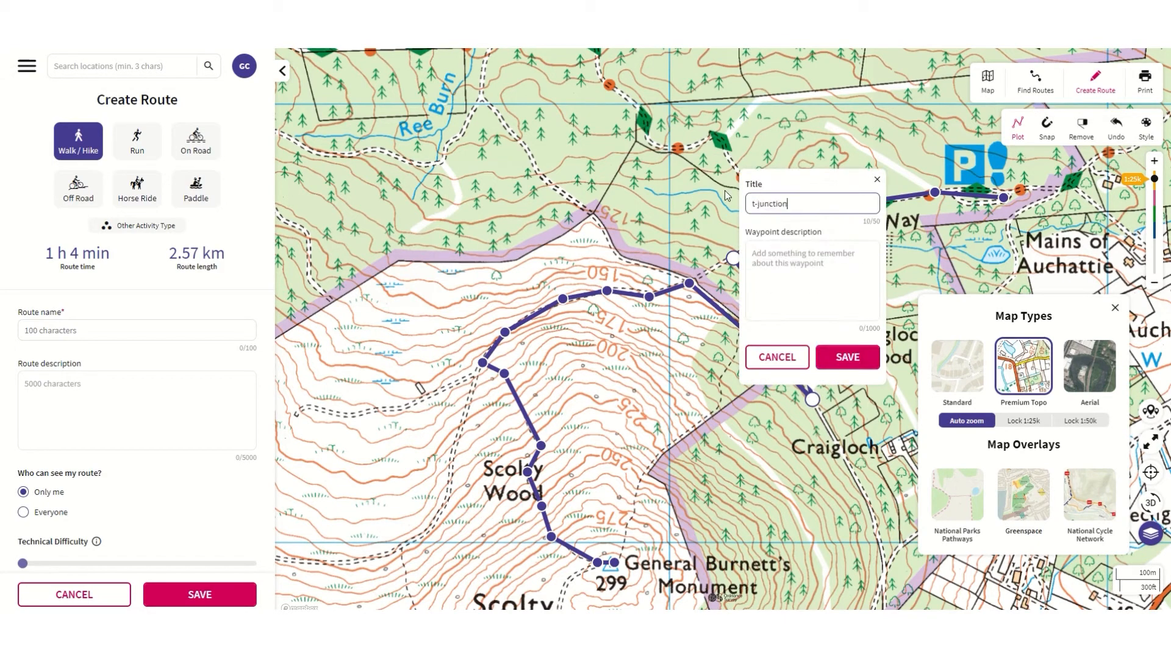
pyautogui.write('Continue along foresty road until reac')
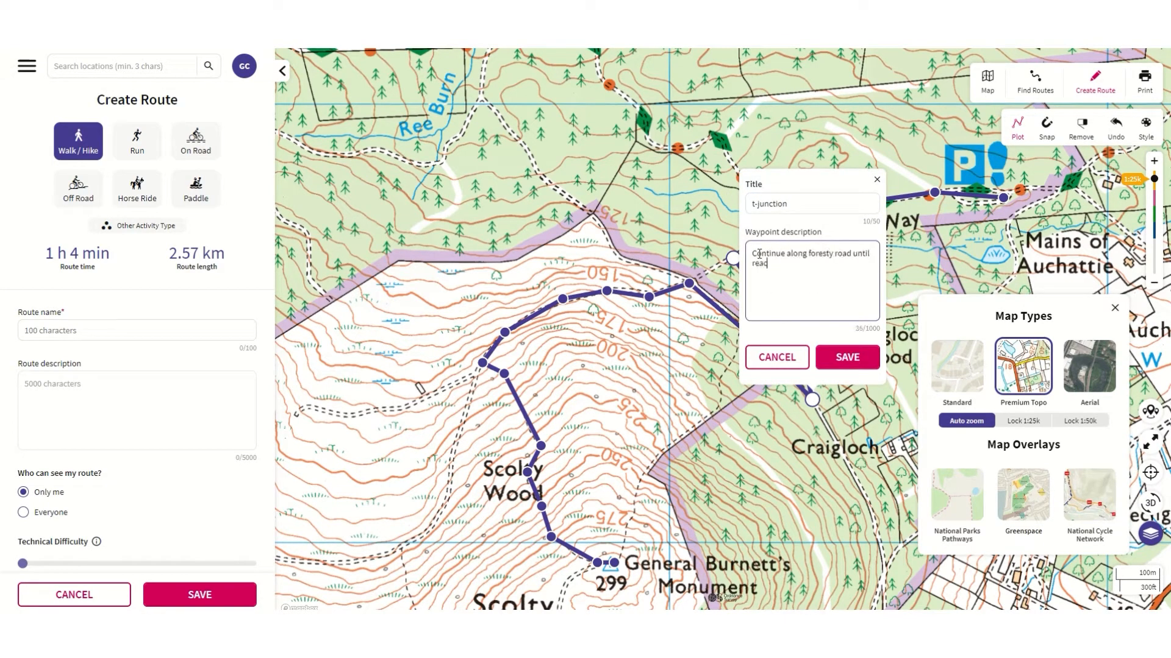
pyautogui.click(847, 357)
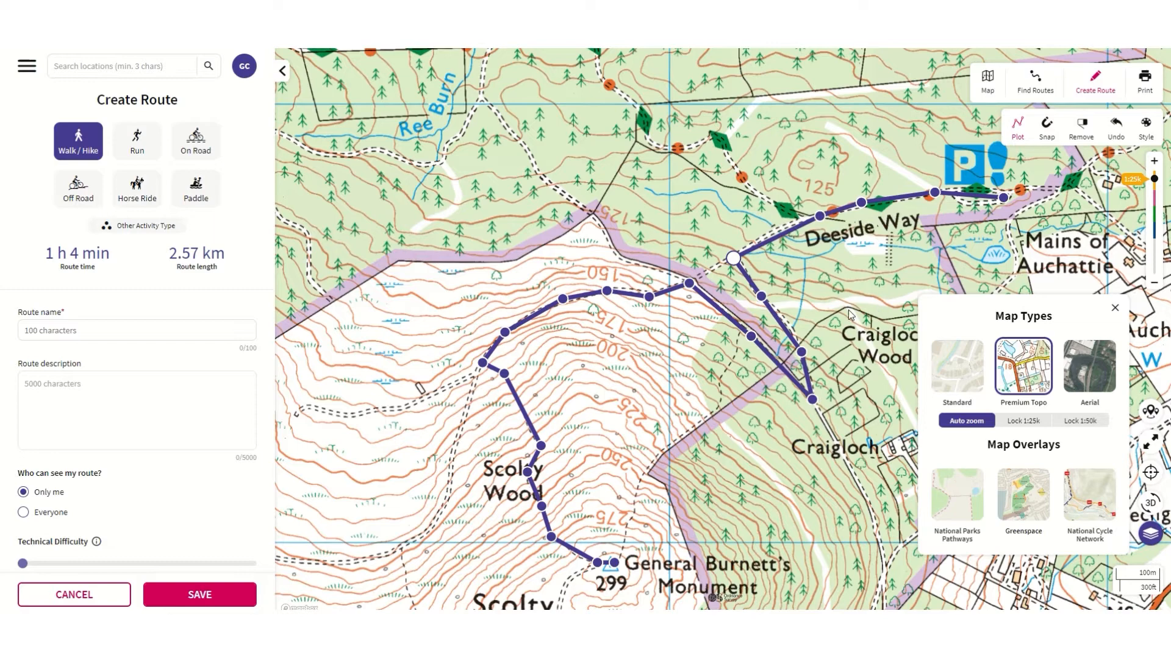
# Name and describe the route 'Scolty Hill Bronze Route day 1' and save it.
pyautogui.write('Scolty')
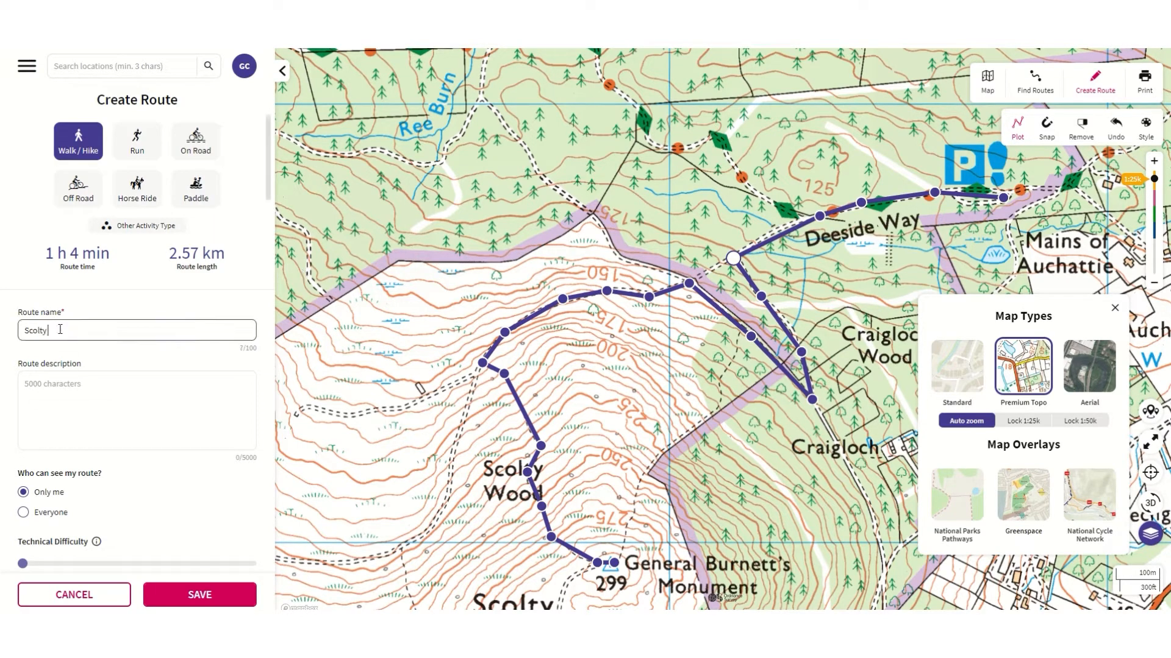
pyautogui.write('Scolty Hill Bronze Route day 1')
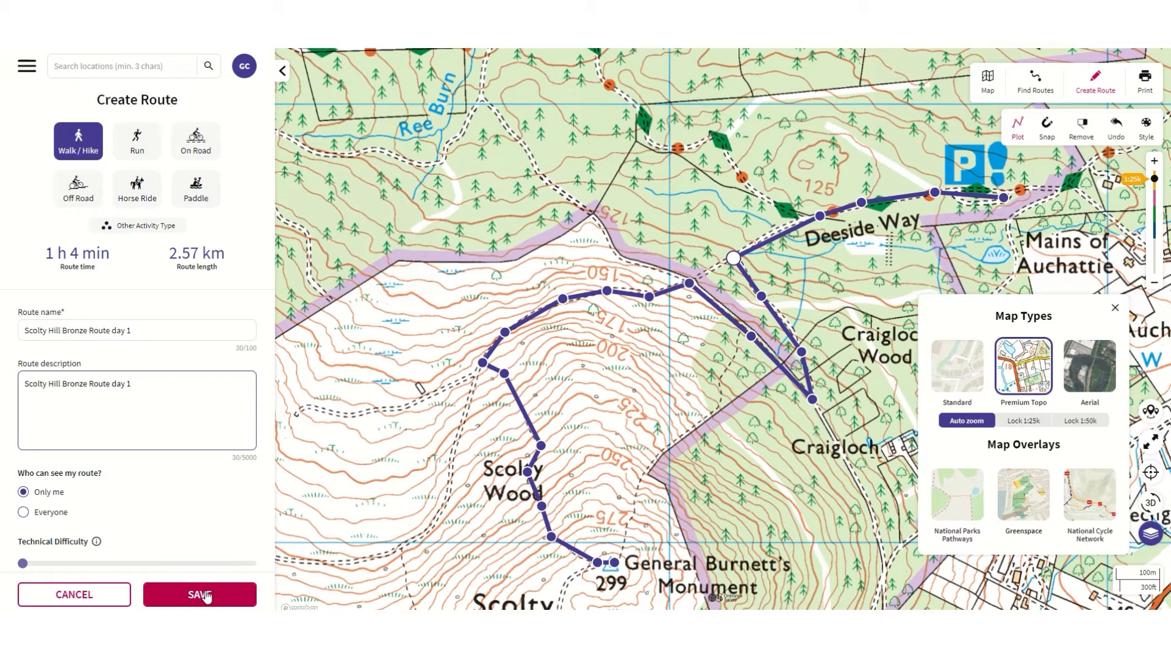
pyautogui.click(198, 595)
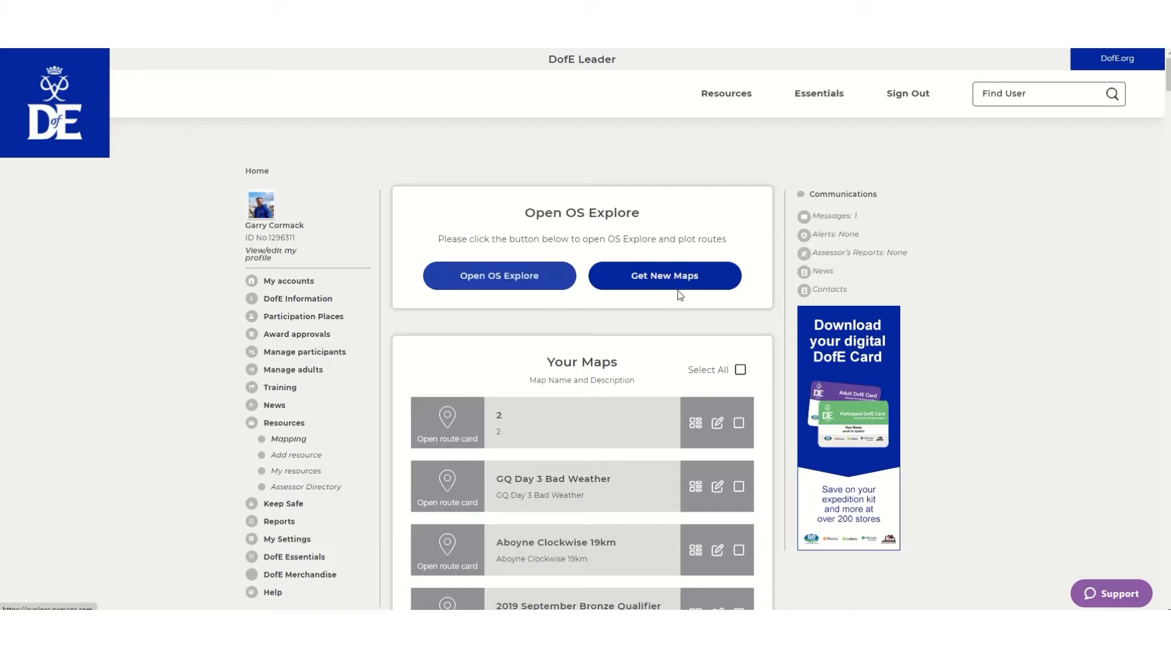
# Refresh Your Maps so 'Scolty Hill Bronze Route day 1' appears at the bottom of the list.
pyautogui.click(663, 276)
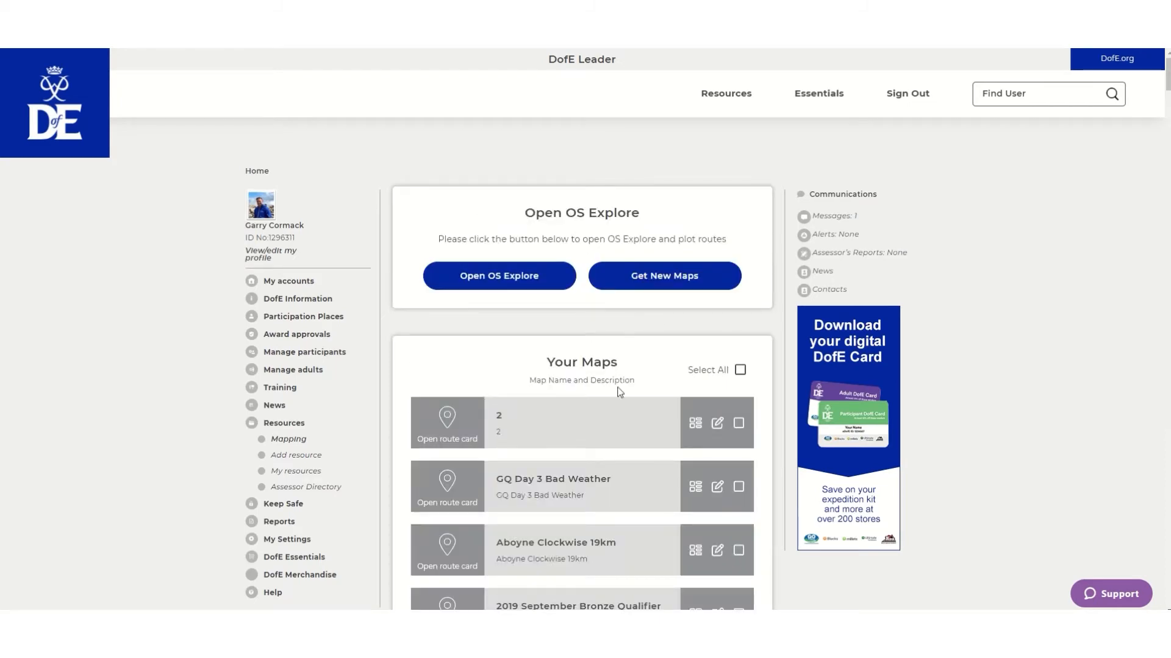
pyautogui.scroll(-3)
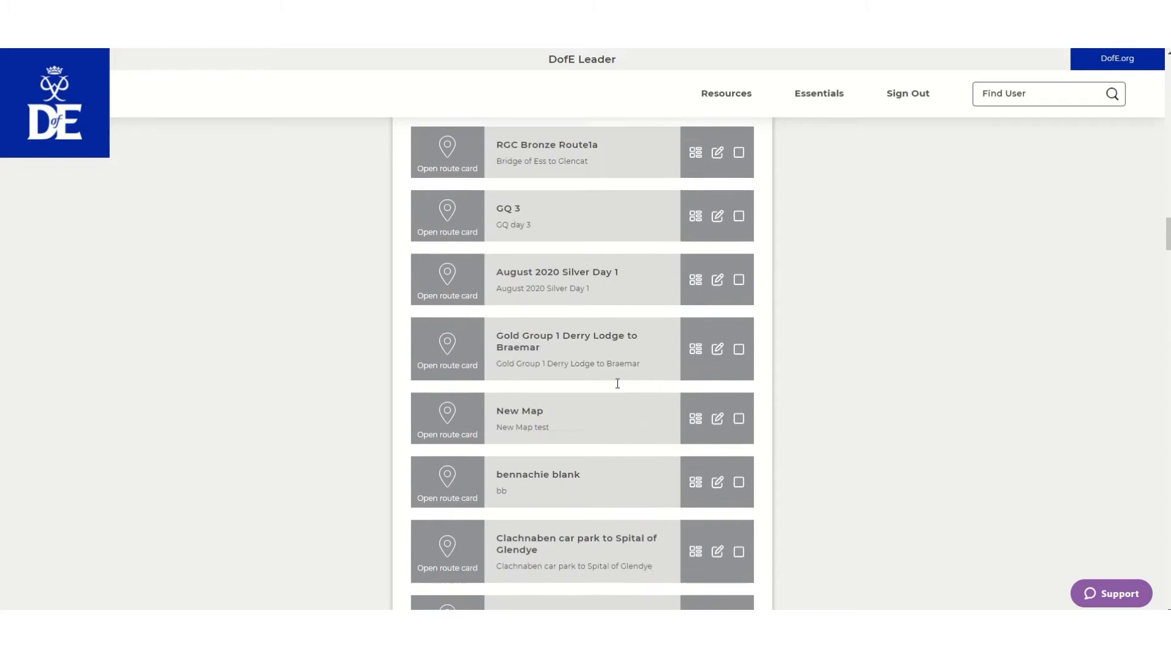
pyautogui.scroll(-3)
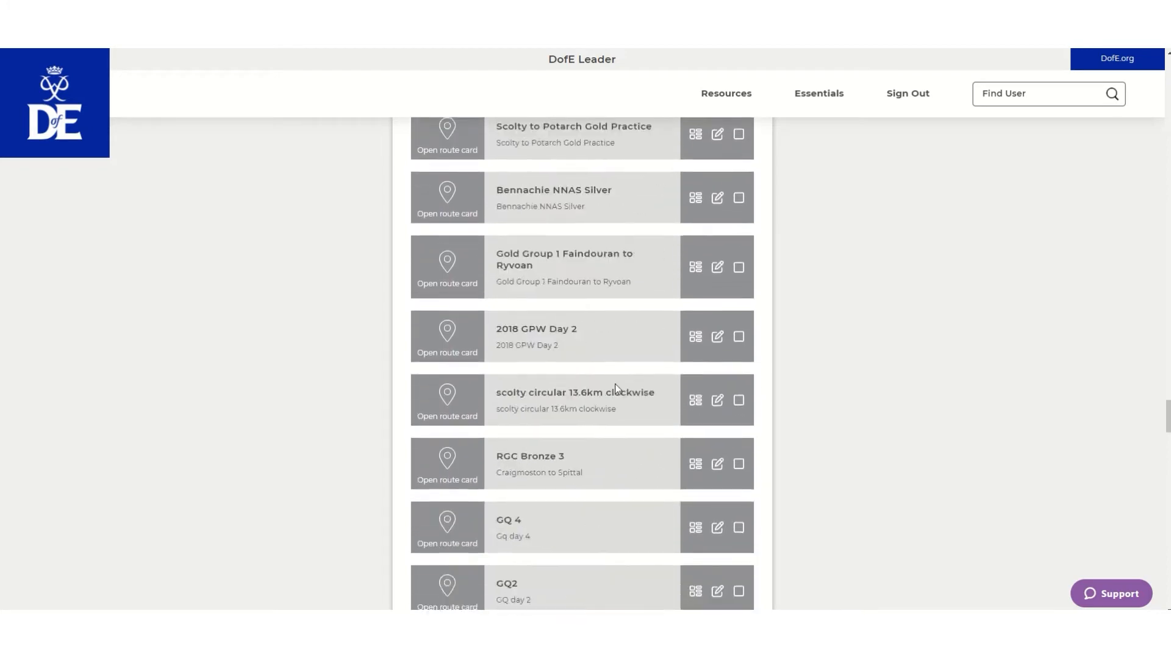
pyautogui.scroll(-3)
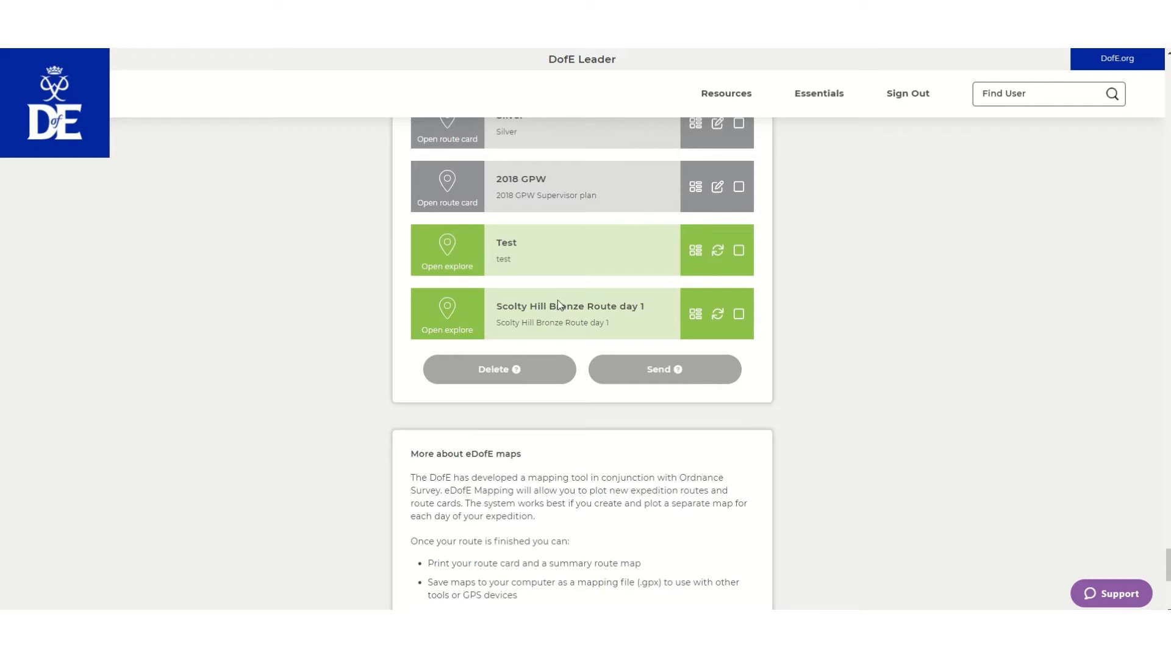
pyautogui.moveTo(634, 306)
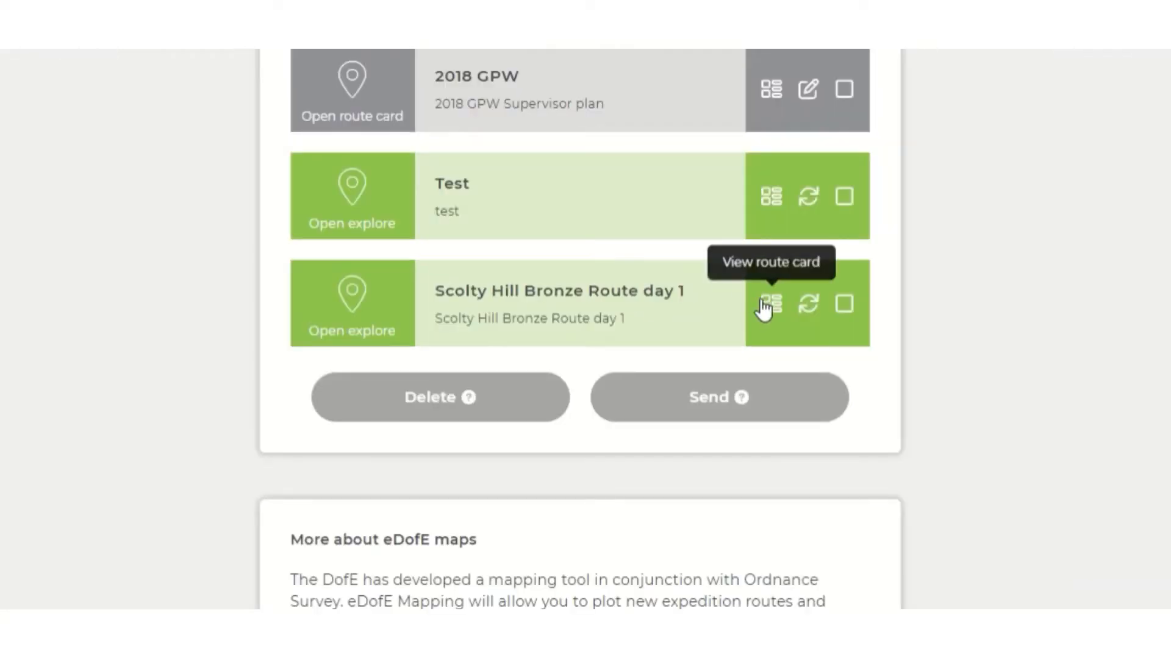
# Enter aim 'Not a VLOG Please!', Bronze level, 10:00 start, save the route card and download its PDF.
pyautogui.click(769, 304)
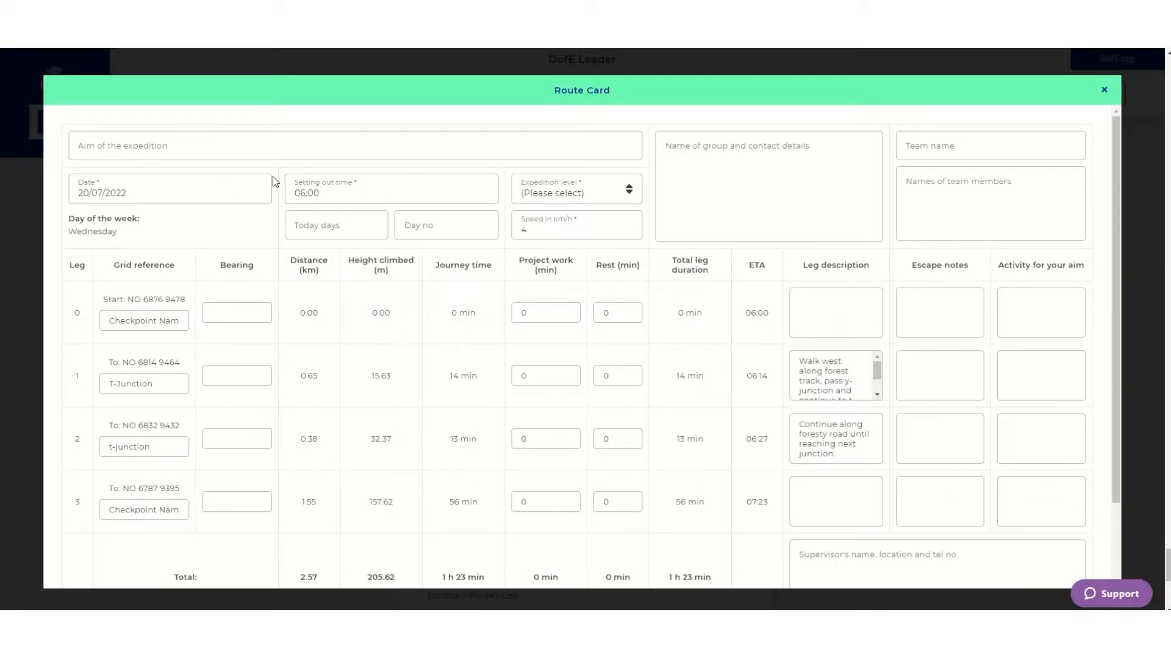
pyautogui.write('Not a VLOG Please!')
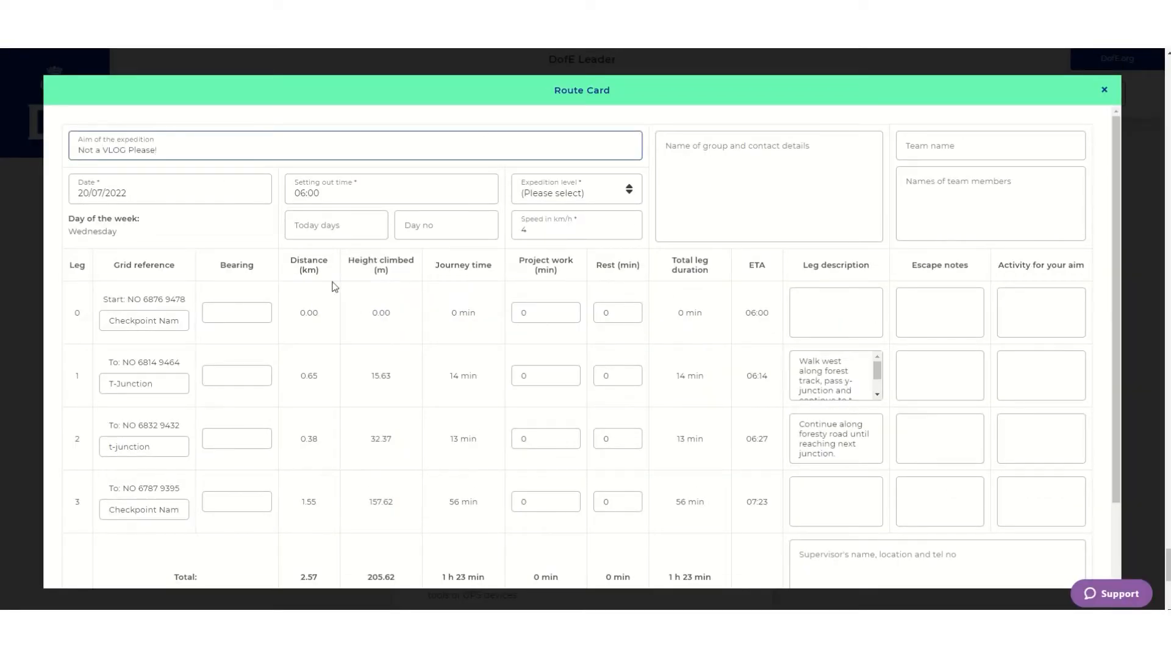
pyautogui.click(390, 193)
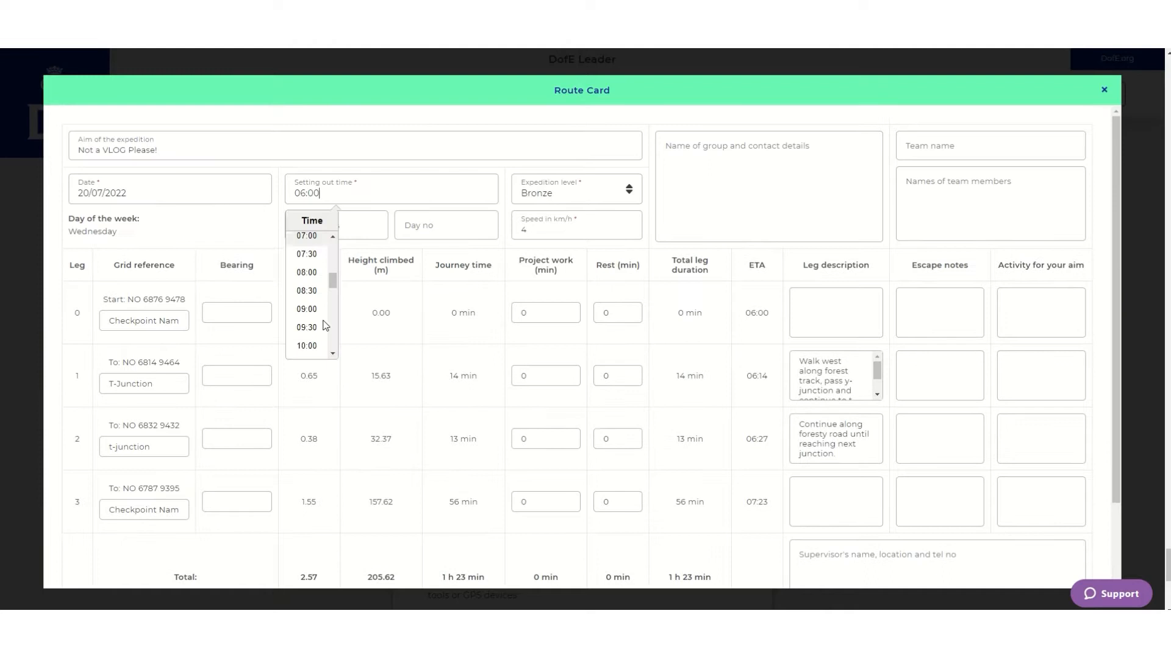
pyautogui.click(306, 345)
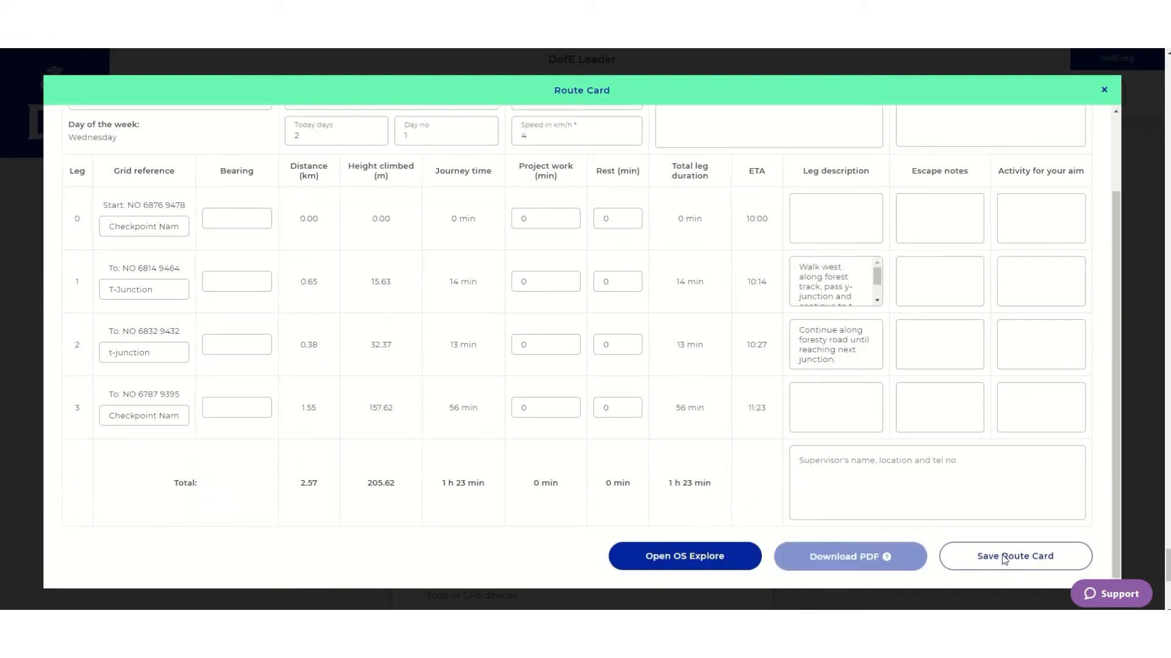
pyautogui.click(1015, 556)
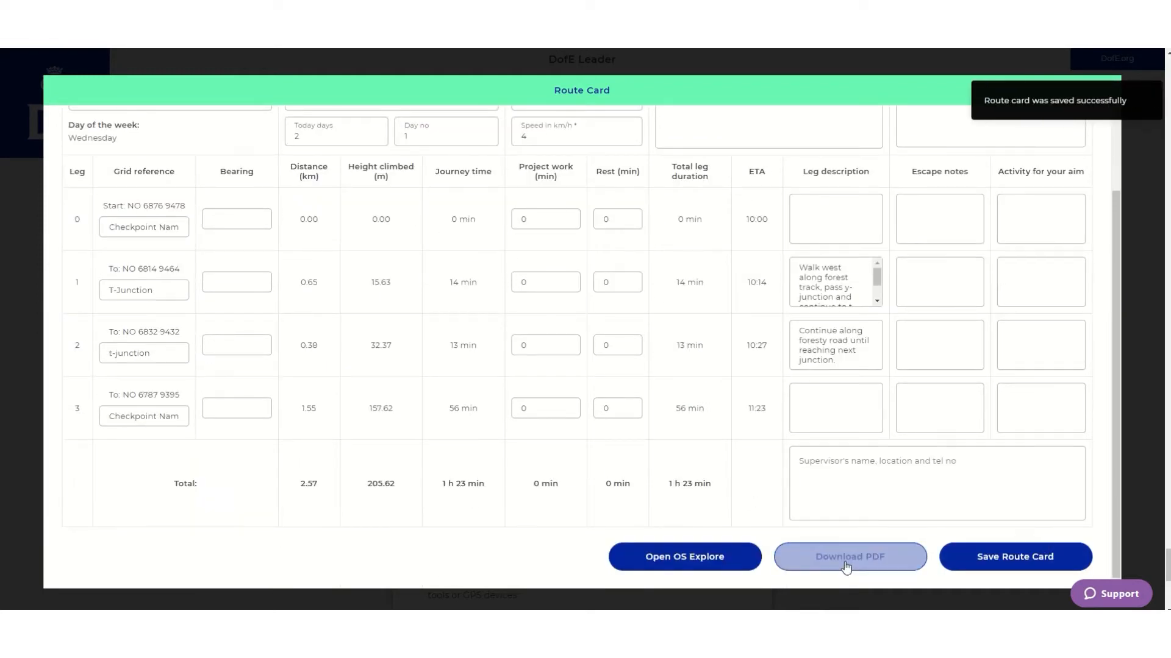
pyautogui.click(850, 556)
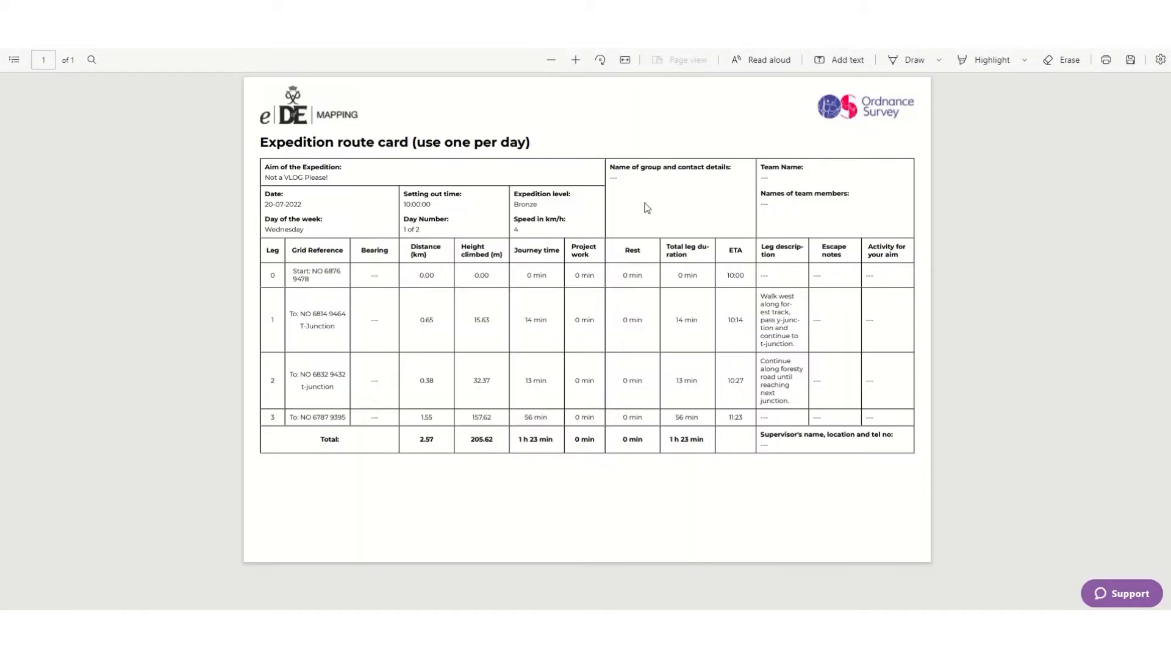
pyautogui.moveTo(1108, 72)
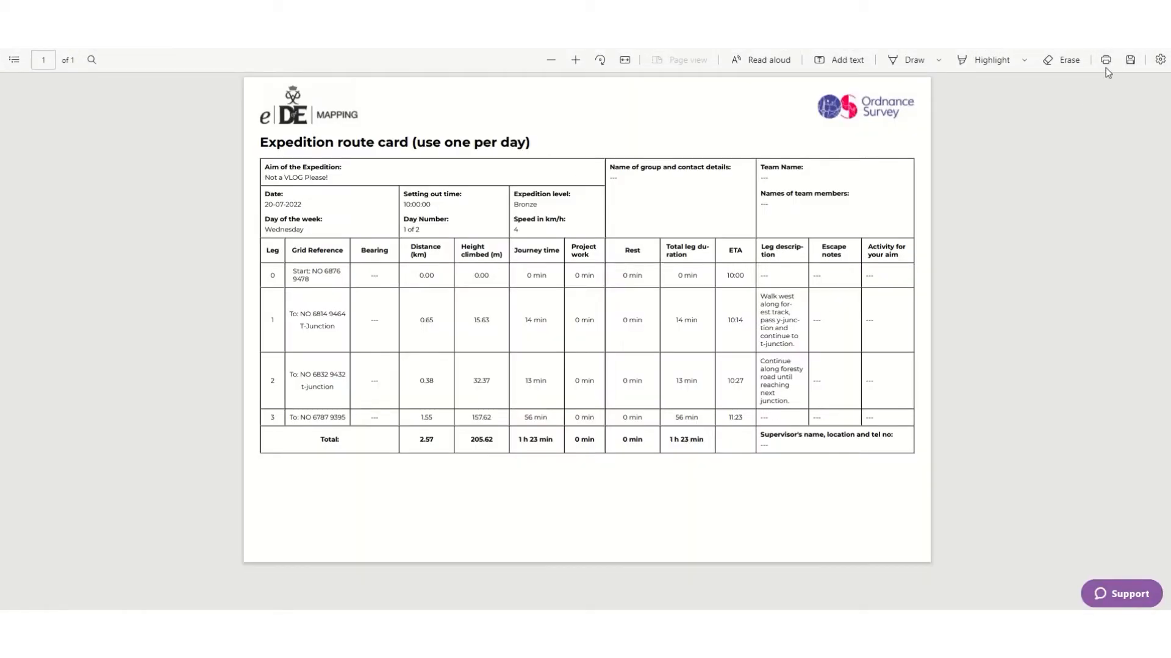
pyautogui.moveTo(1106, 59)
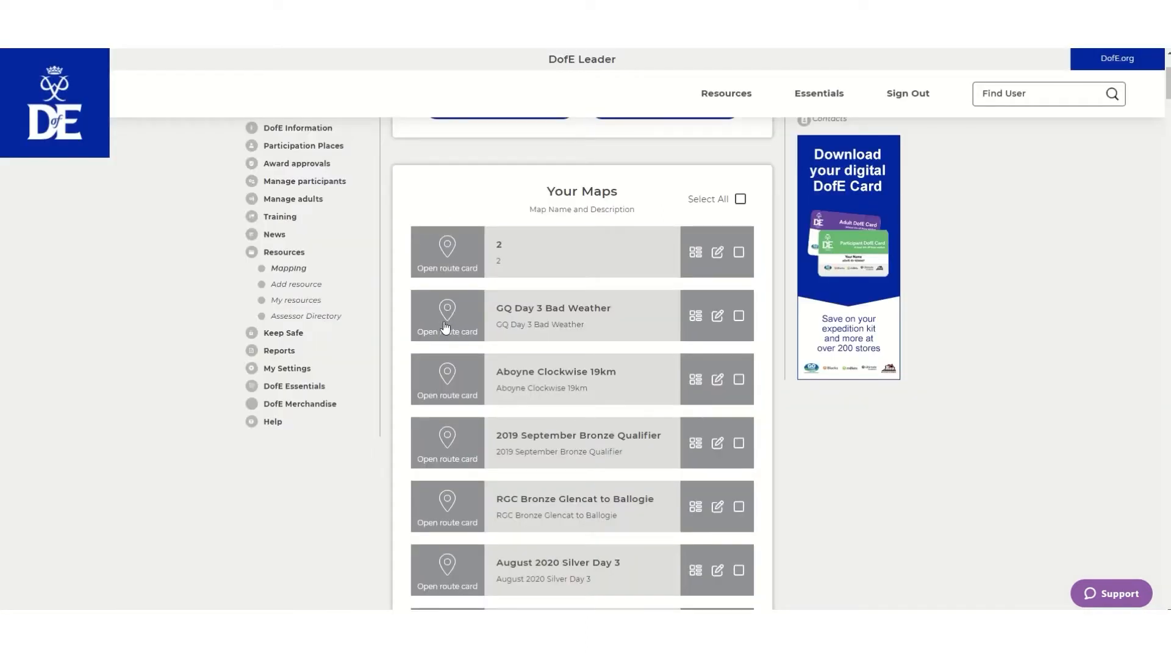
pyautogui.moveTo(1014, 607)
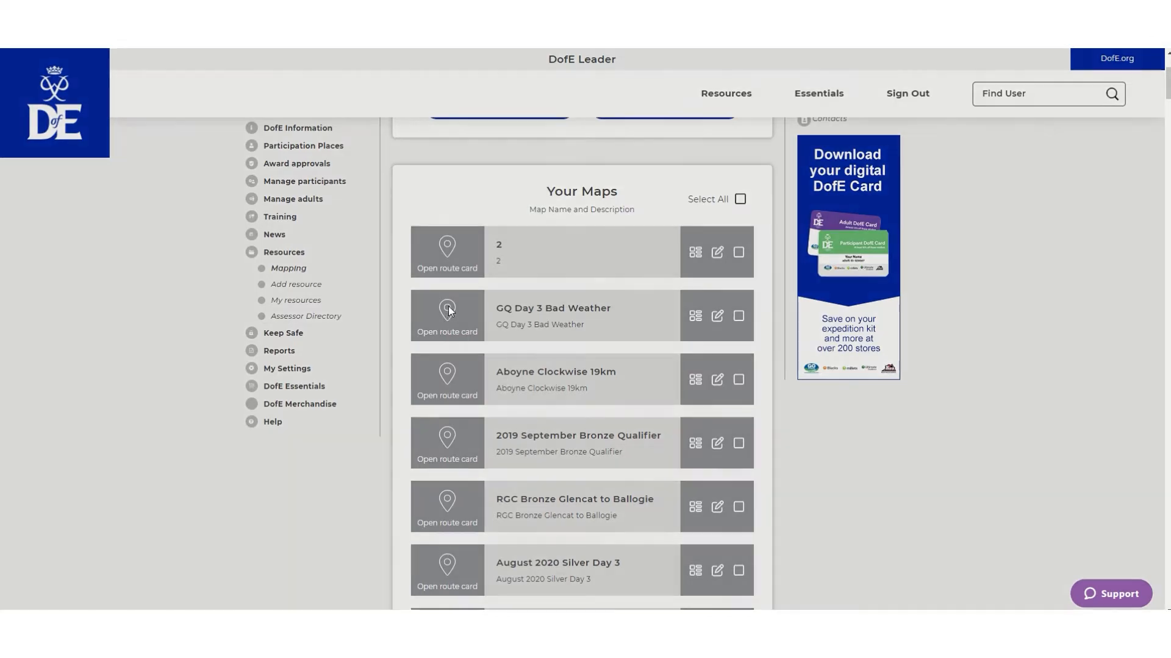
# Download the 16.77 km 'GQ Day 3 Bad Weather' route card's route as a GPX file.
pyautogui.click(446, 315)
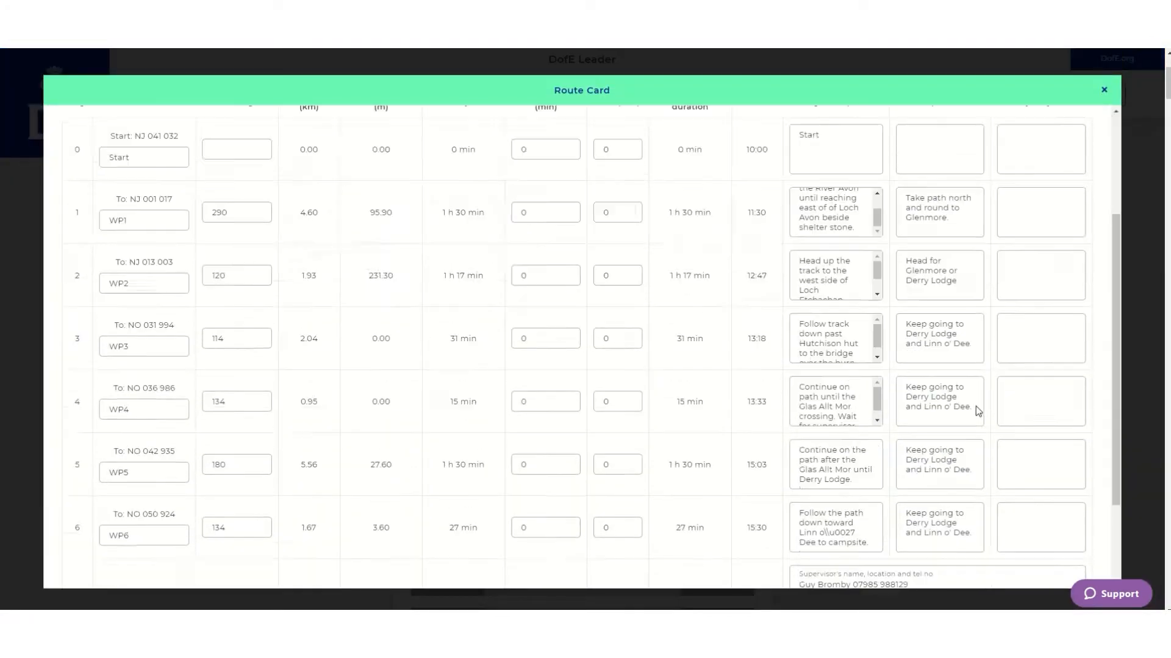
pyautogui.scroll(-3)
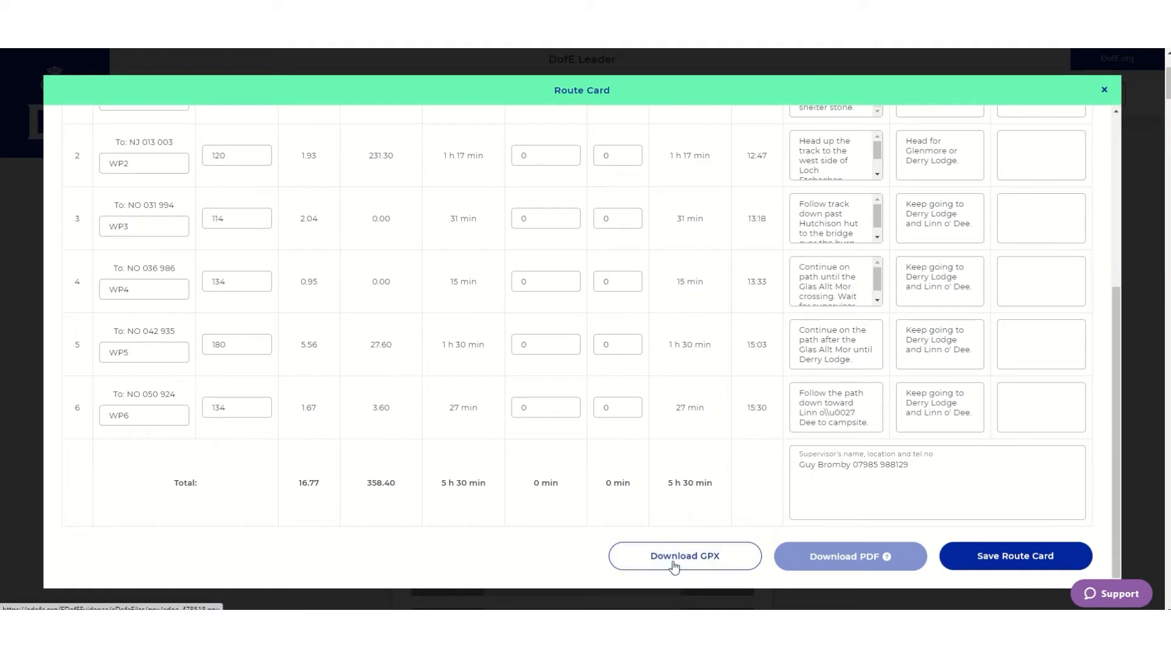
pyautogui.click(683, 556)
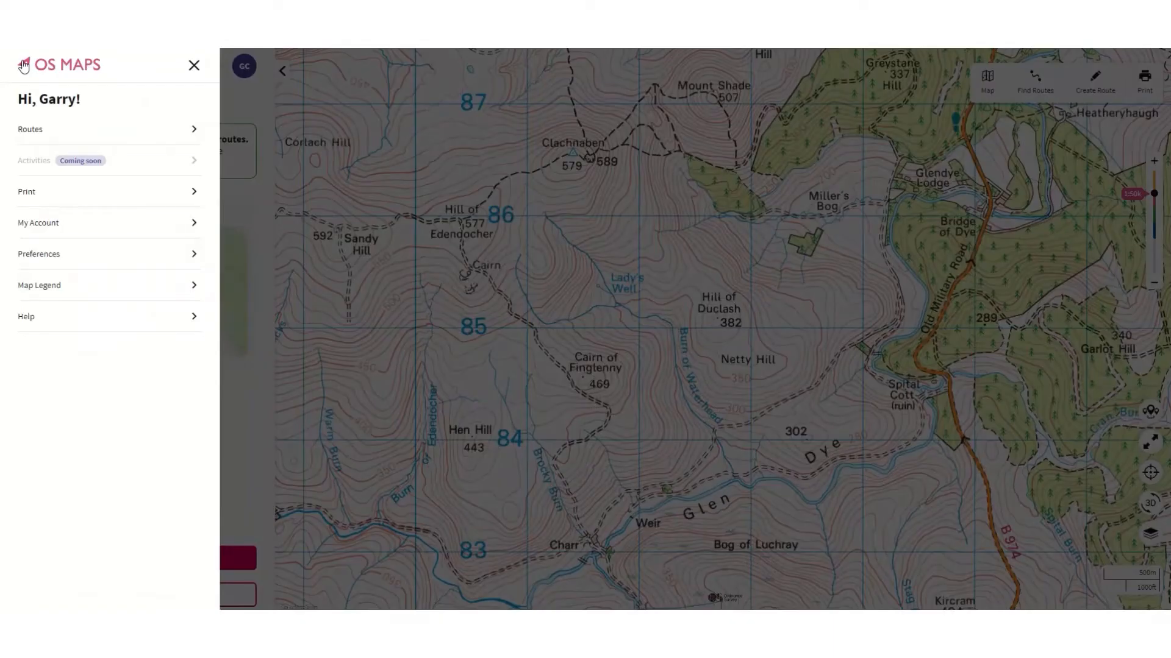
# Import edoe-478518.gpx via Routes > Import GPX so it is saved to My Routes.
pyautogui.click(30, 128)
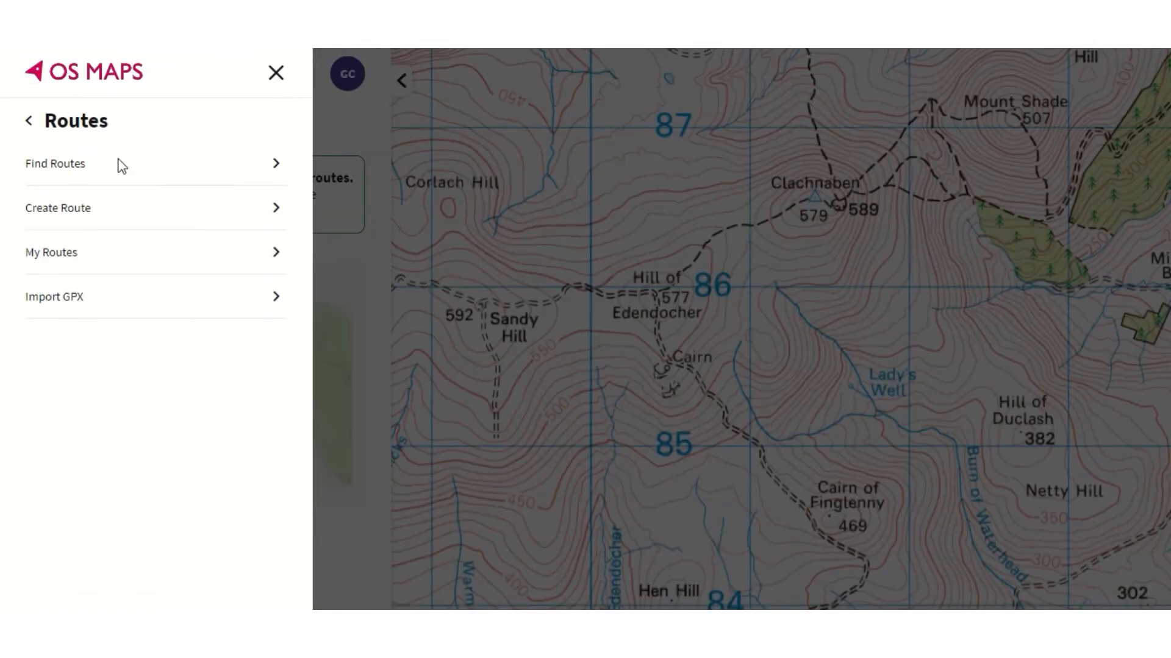
pyautogui.click(54, 296)
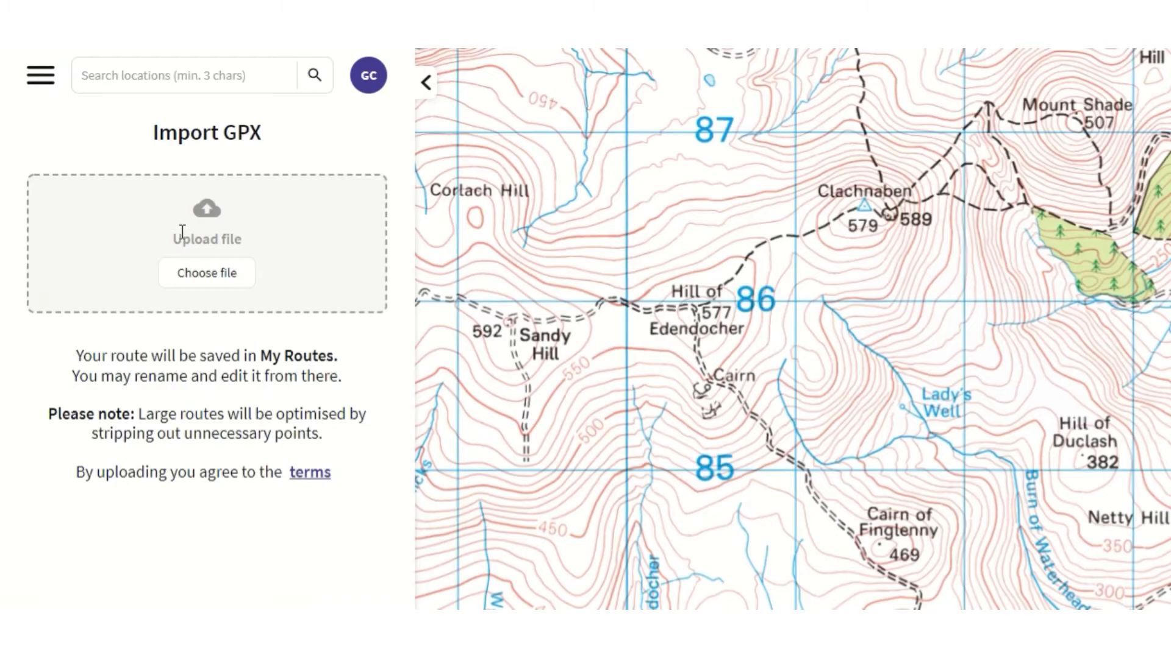
pyautogui.click(207, 272)
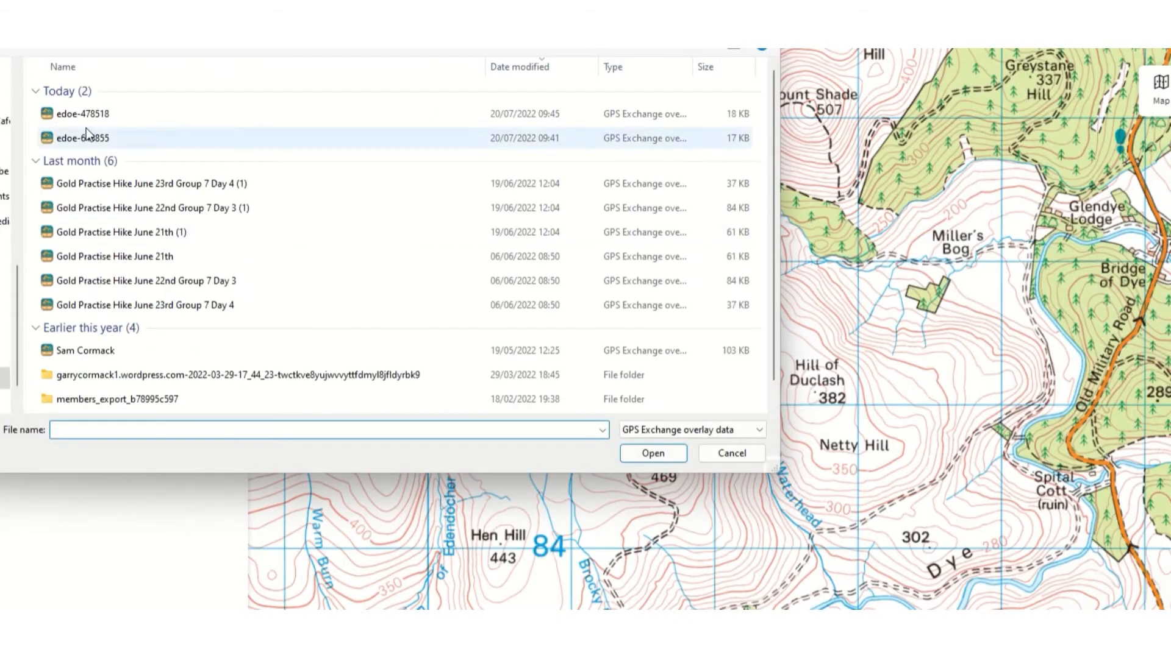
pyautogui.click(651, 454)
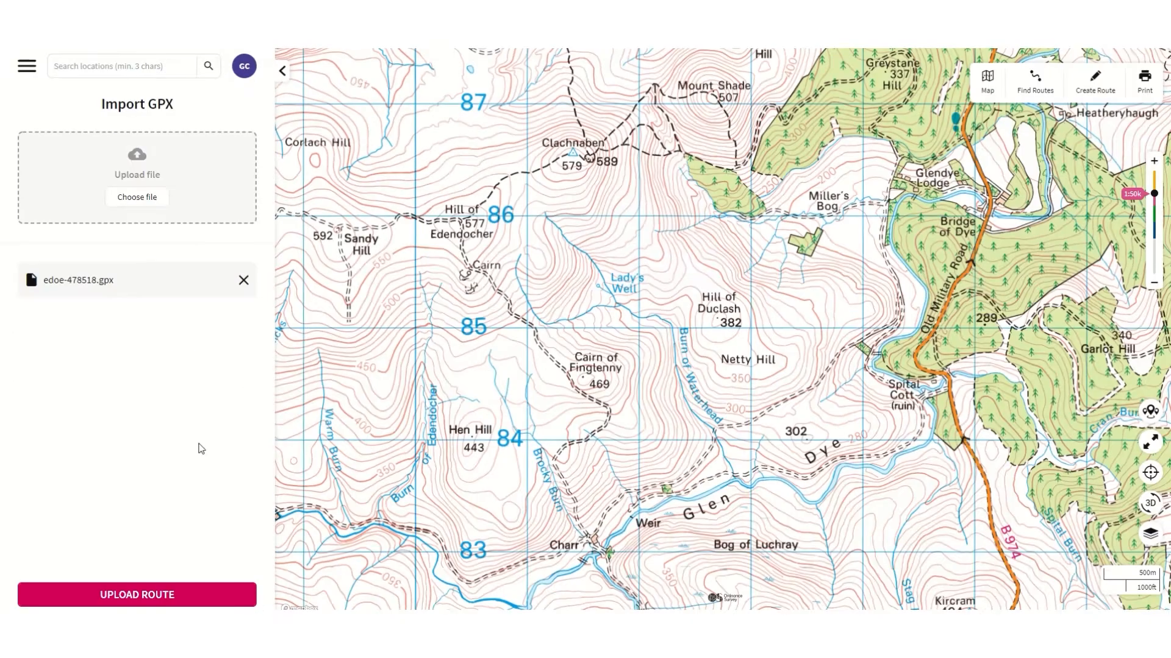
pyautogui.click(137, 595)
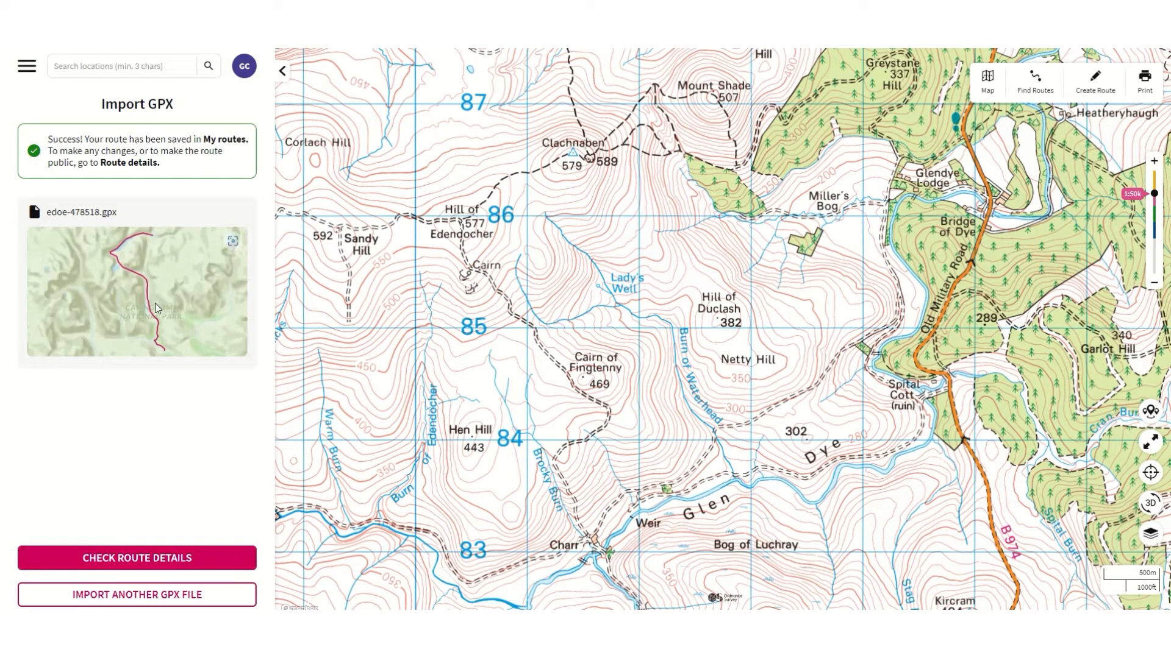
pyautogui.moveTo(148, 298)
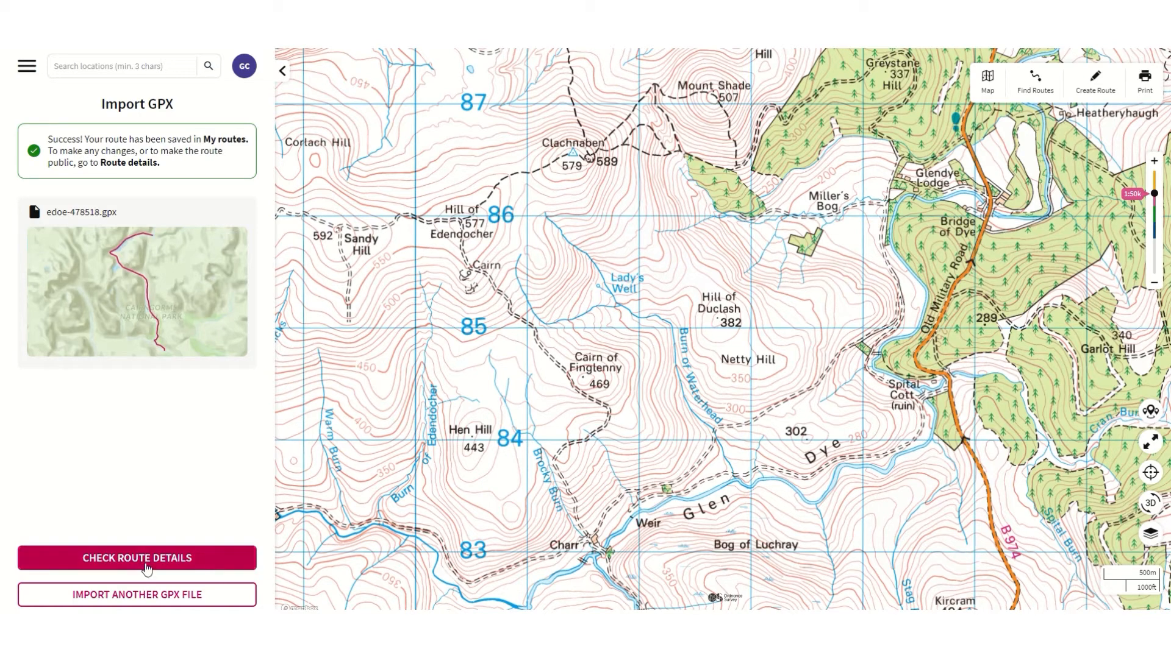
# Review the imported 16.77 km route's details and waypoints, then return to DofE Leader.
pyautogui.click(137, 557)
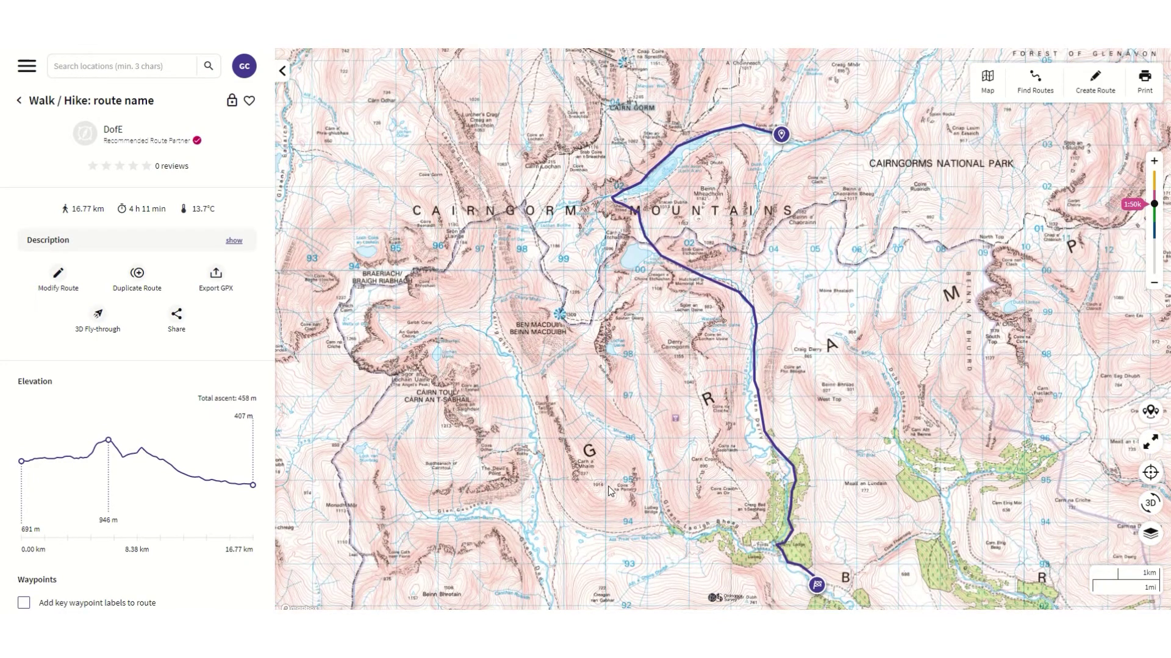
pyautogui.moveTo(761, 309)
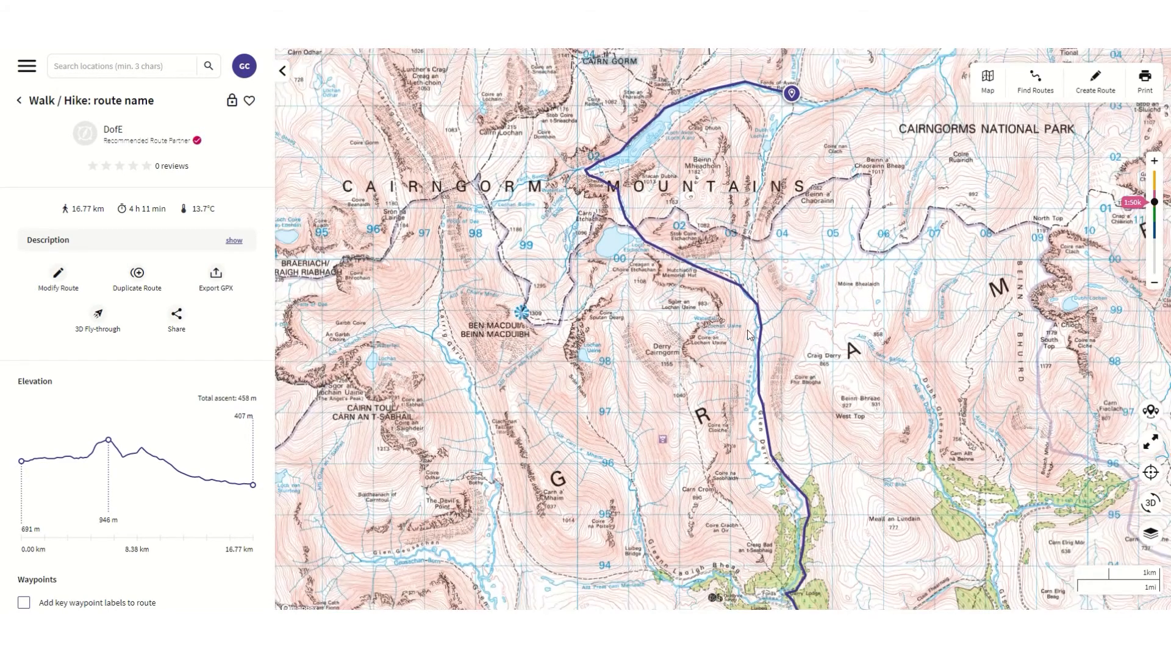
pyautogui.scroll(-3)
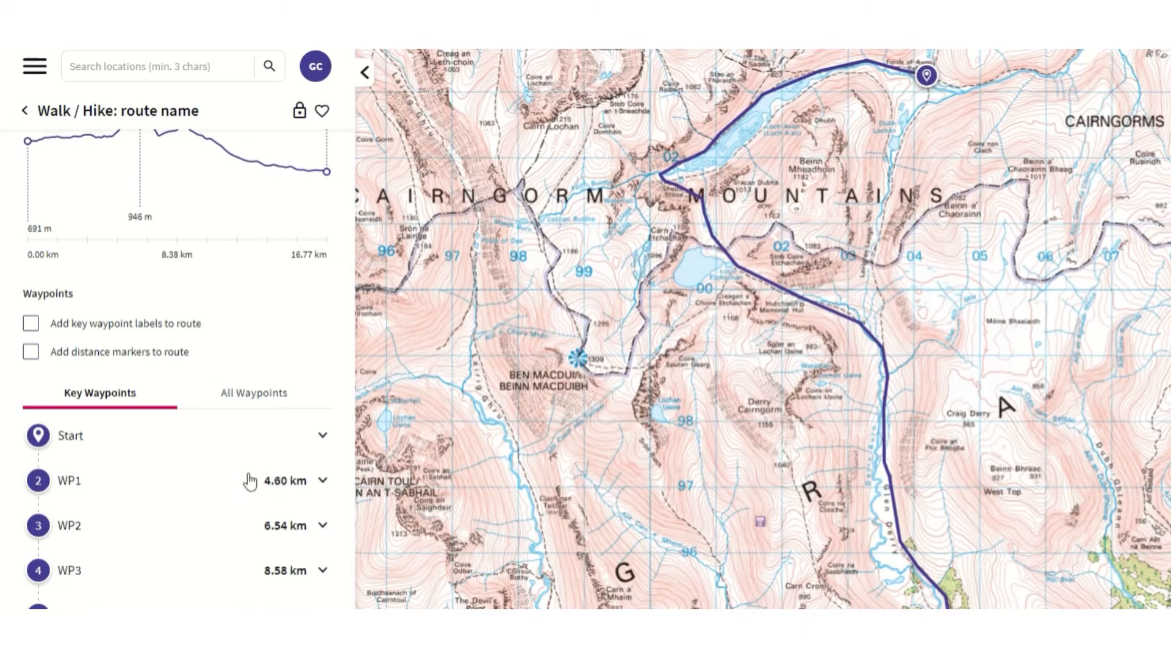
pyautogui.click(30, 324)
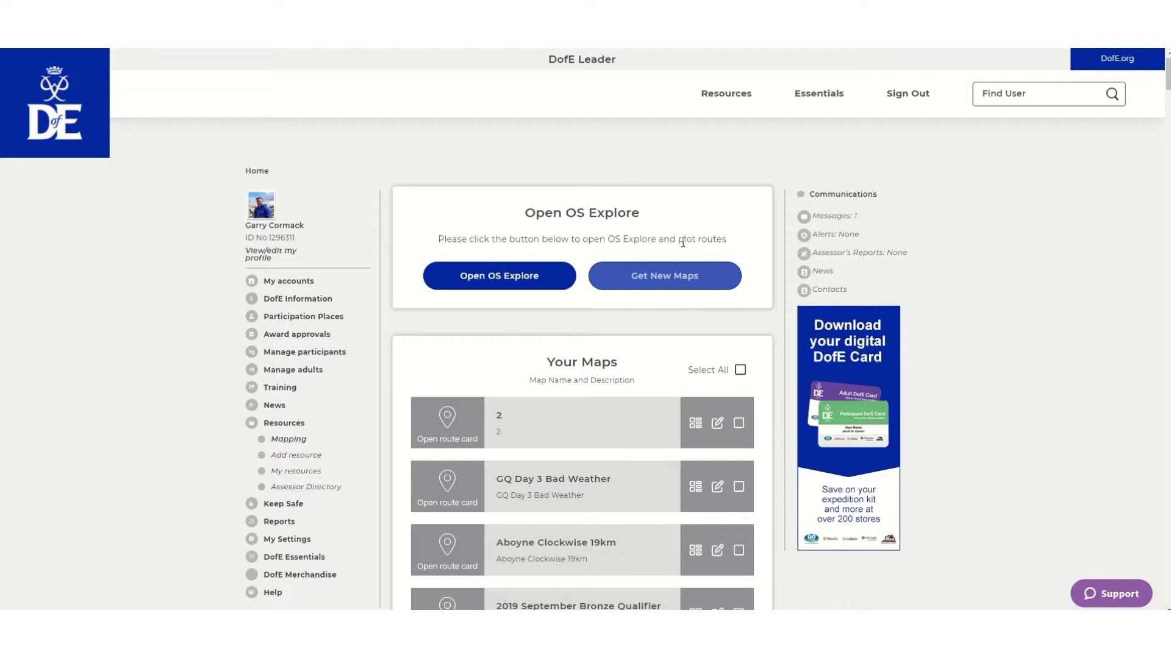
pyautogui.click(664, 276)
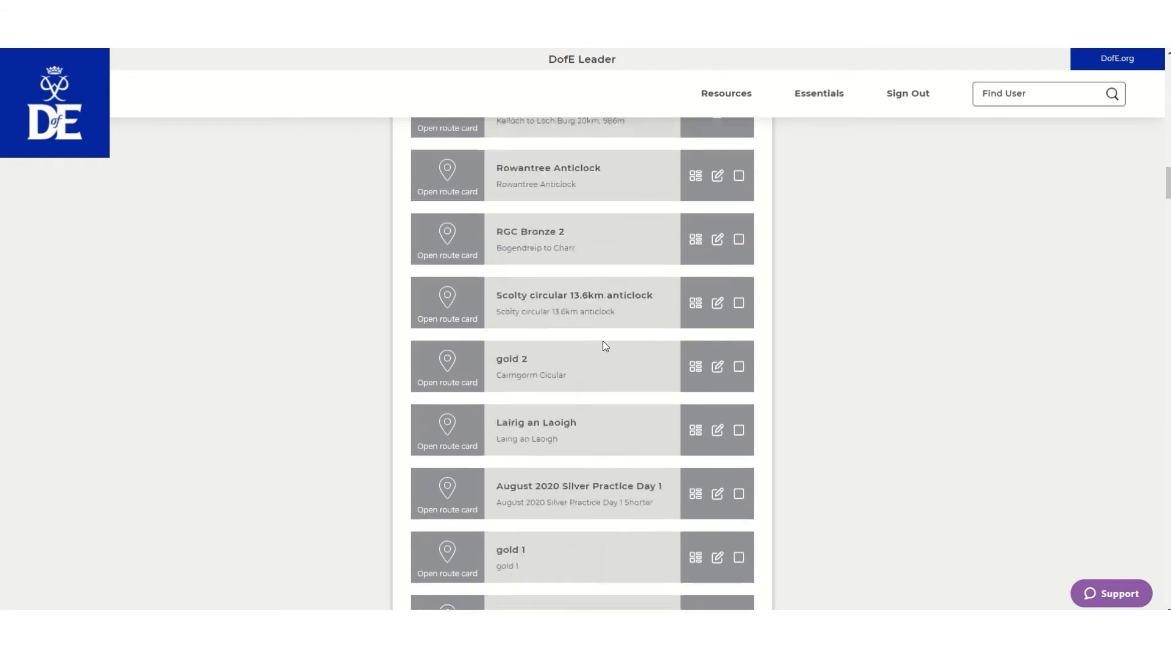
pyautogui.scroll(-3)
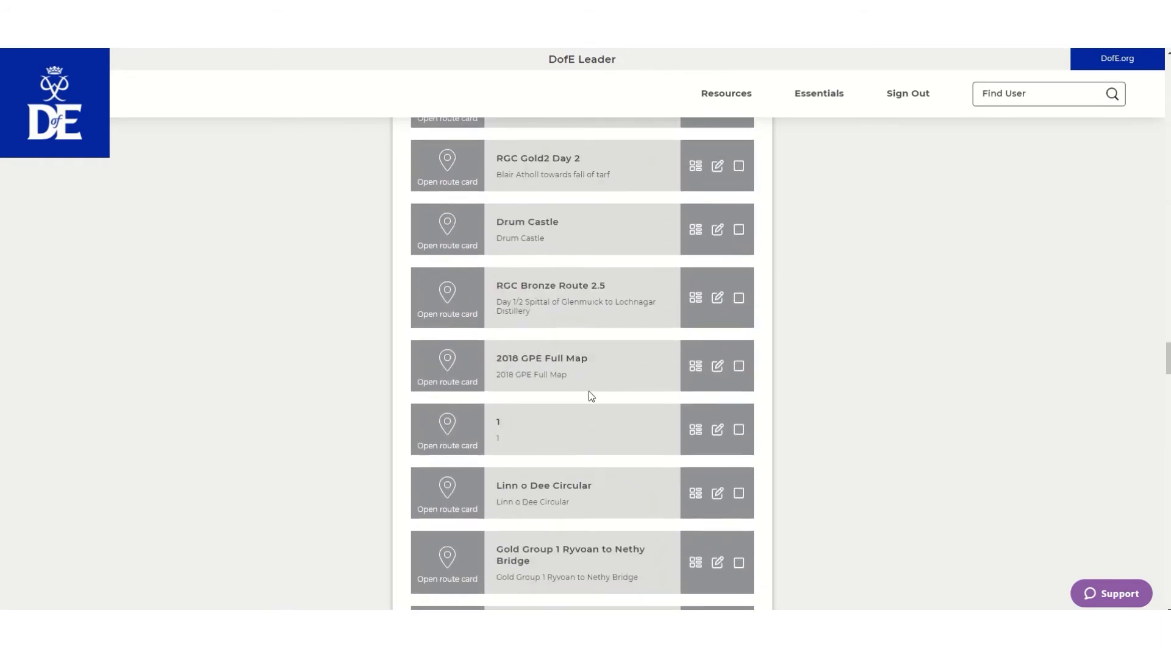
pyautogui.scroll(-3)
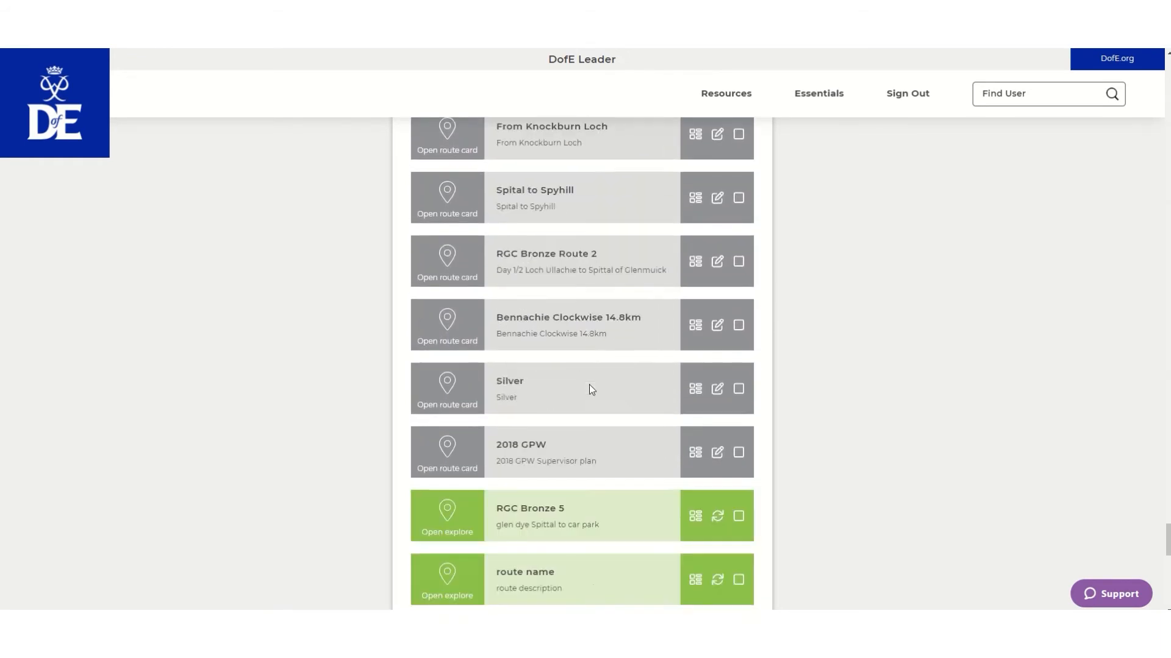
pyautogui.scroll(-3)
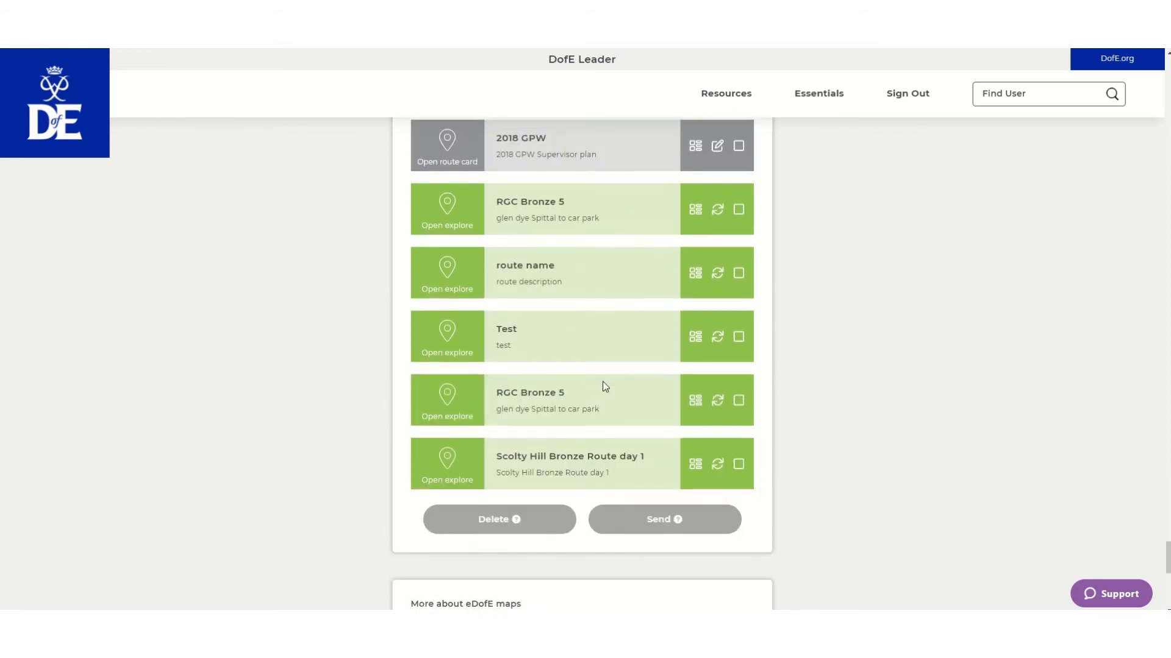
pyautogui.moveTo(638, 361)
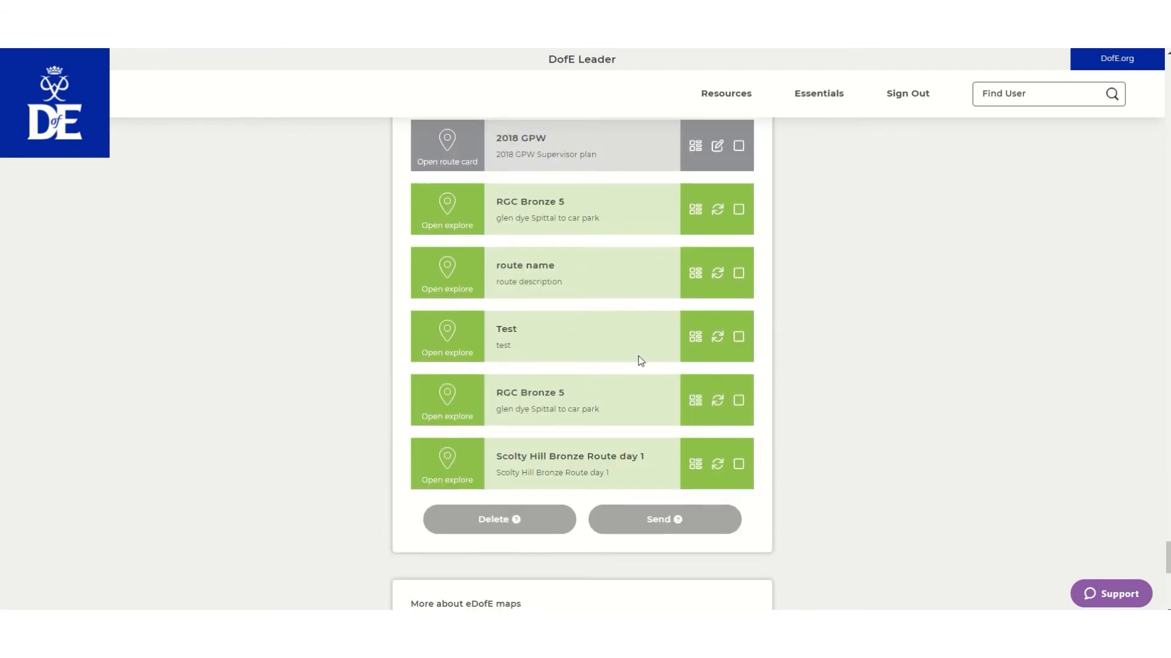
pyautogui.moveTo(631, 366)
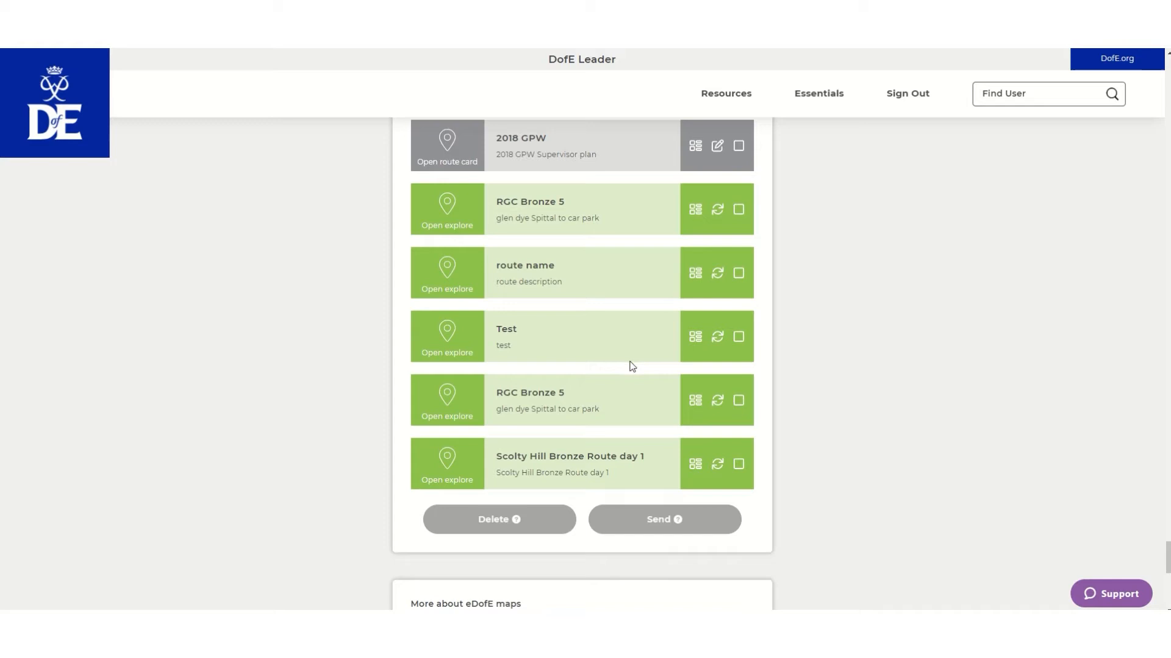
pyautogui.moveTo(637, 381)
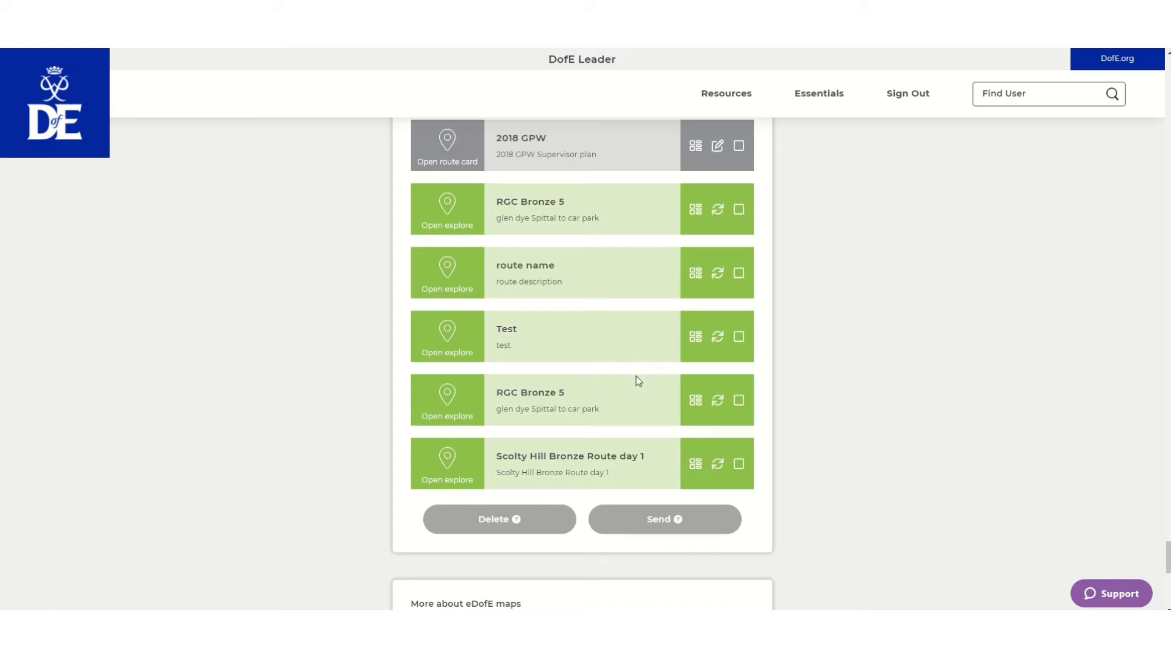
pyautogui.moveTo(665, 381)
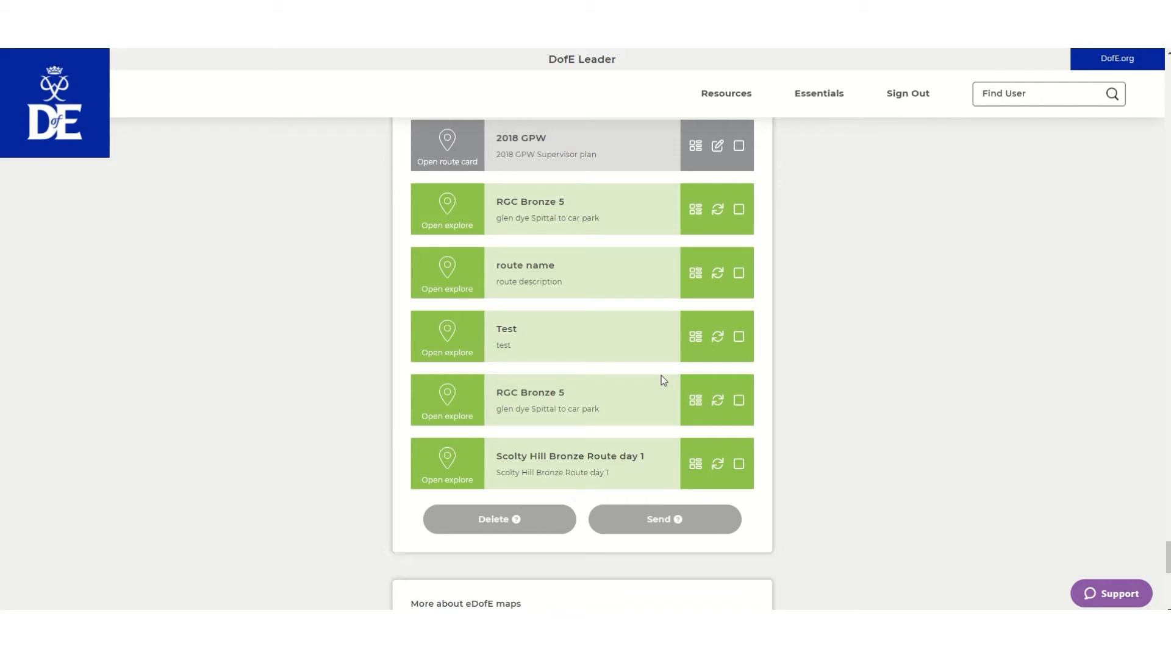
pyautogui.moveTo(447, 271)
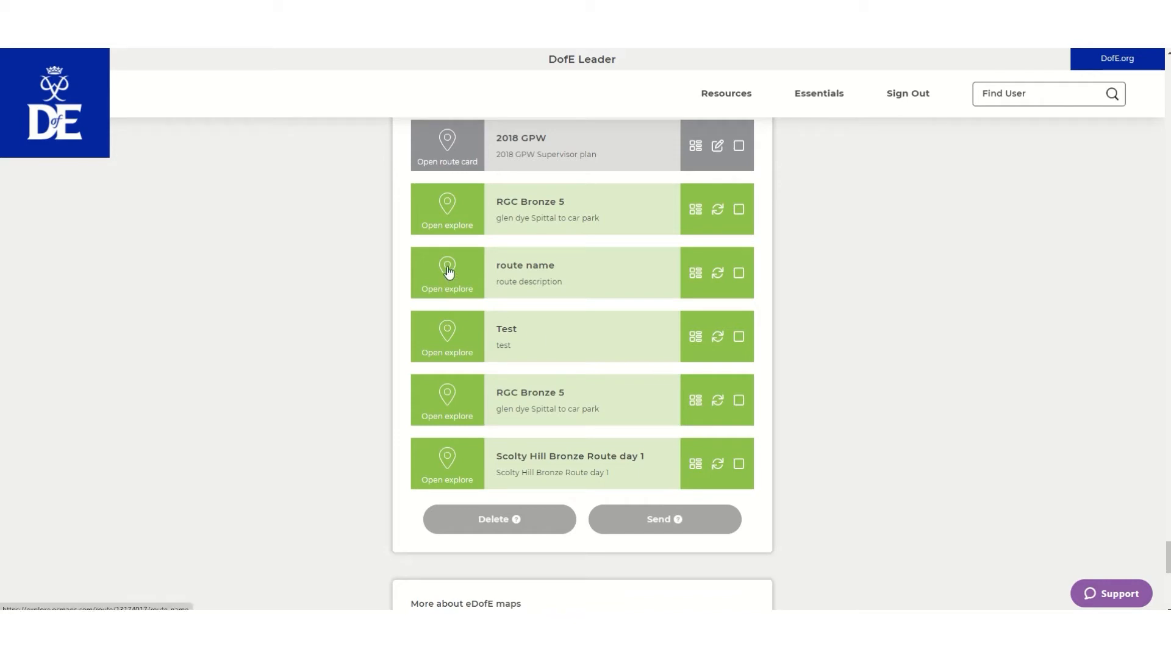
# Modify the imported route so its name and description read 'GQ Day 3 Bad Weather' and save.
pyautogui.click(447, 272)
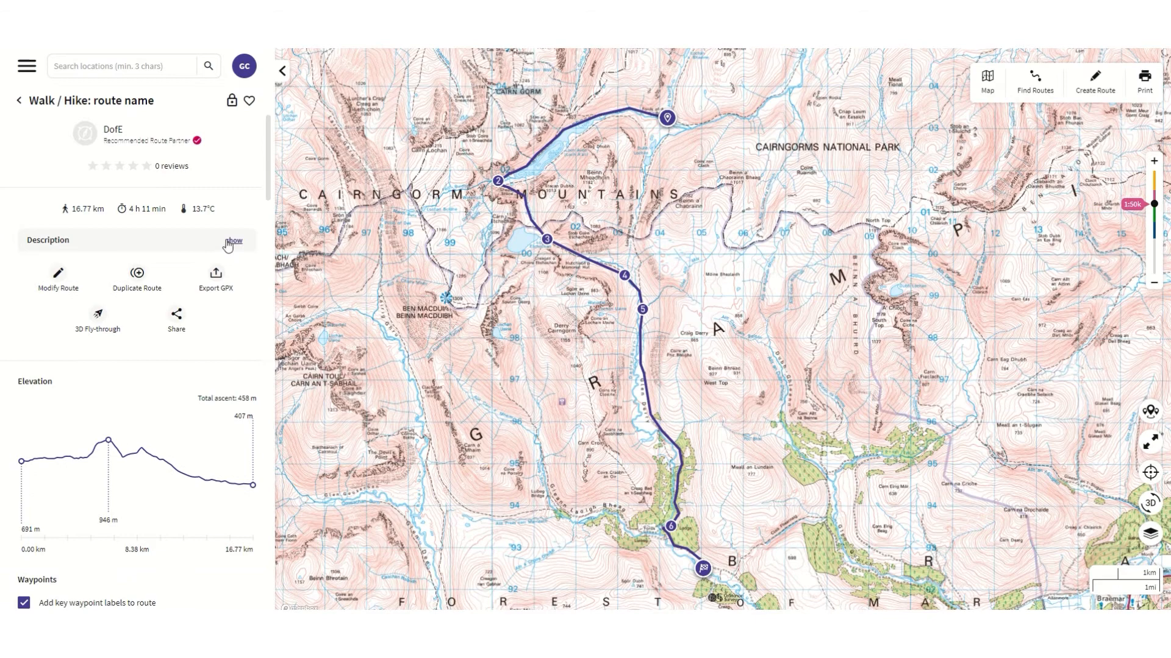
pyautogui.click(234, 240)
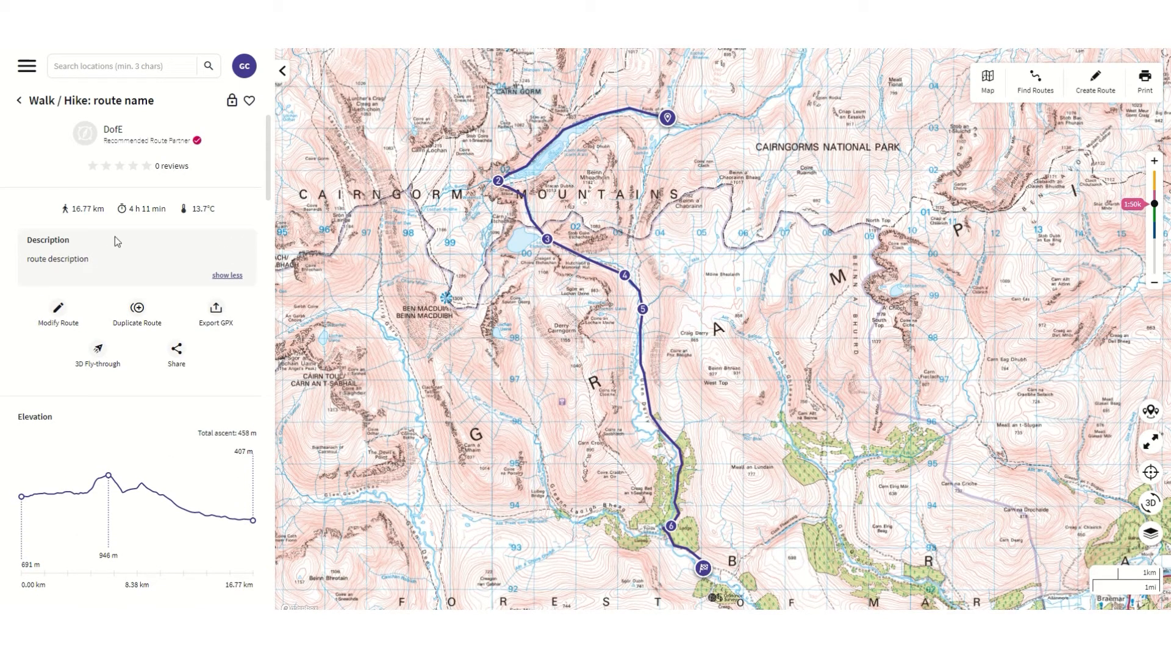
pyautogui.moveTo(74, 297)
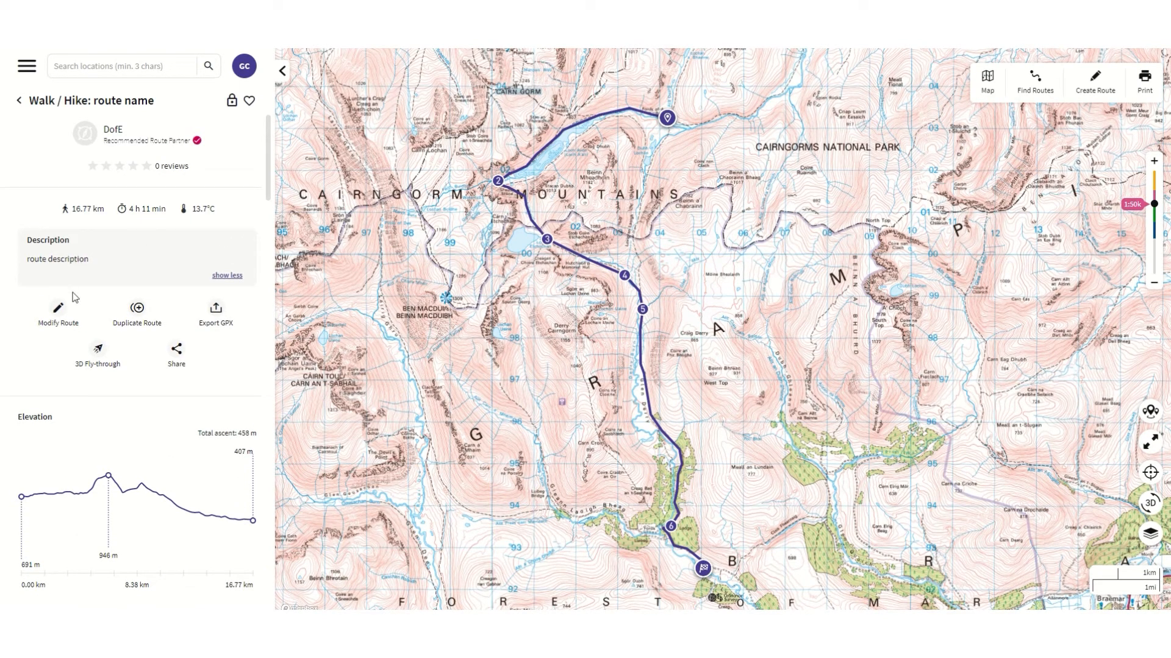
pyautogui.click(57, 308)
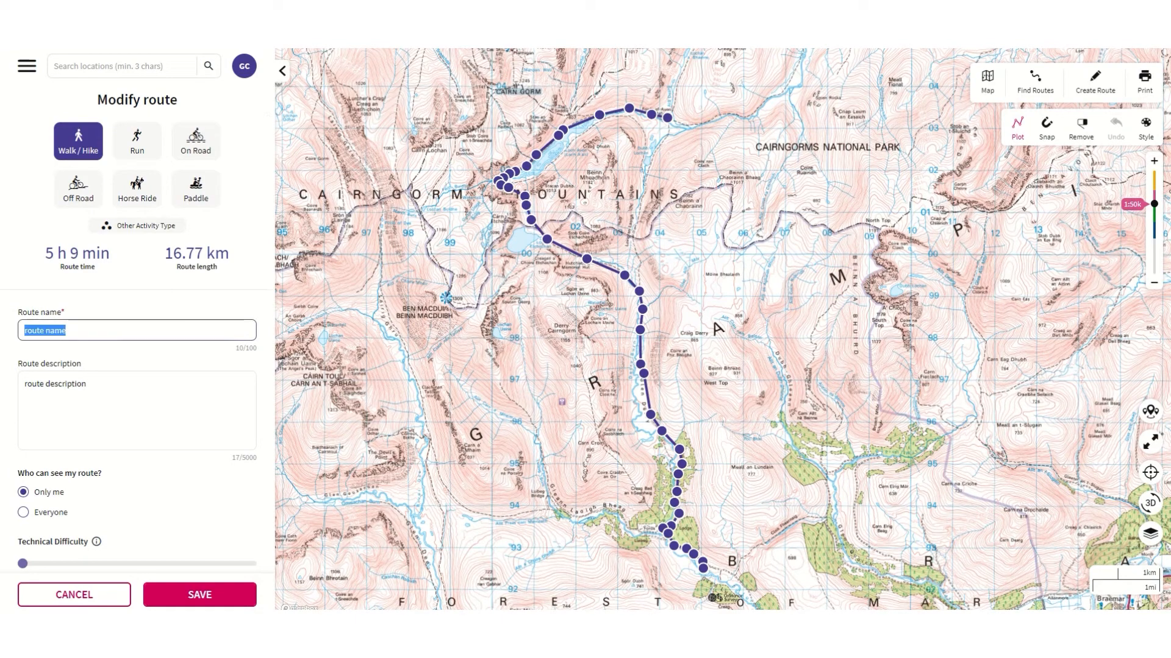
pyautogui.write('GQ Day 3 Bad Weather')
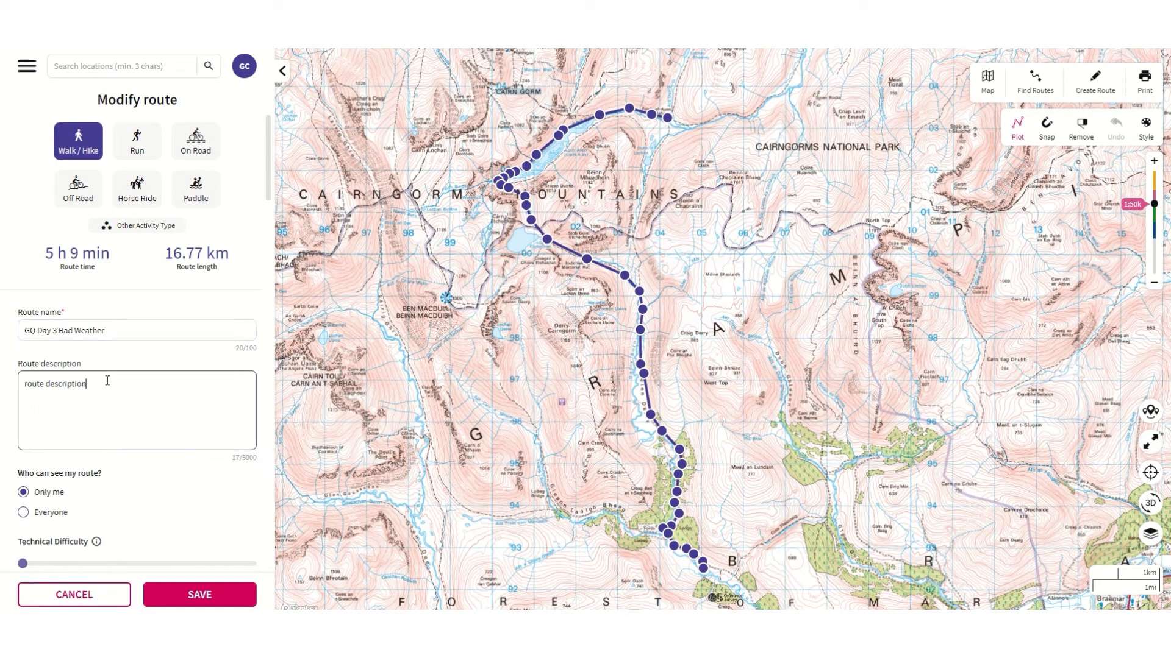
pyautogui.write('GQ Day 3 Bad Weather')
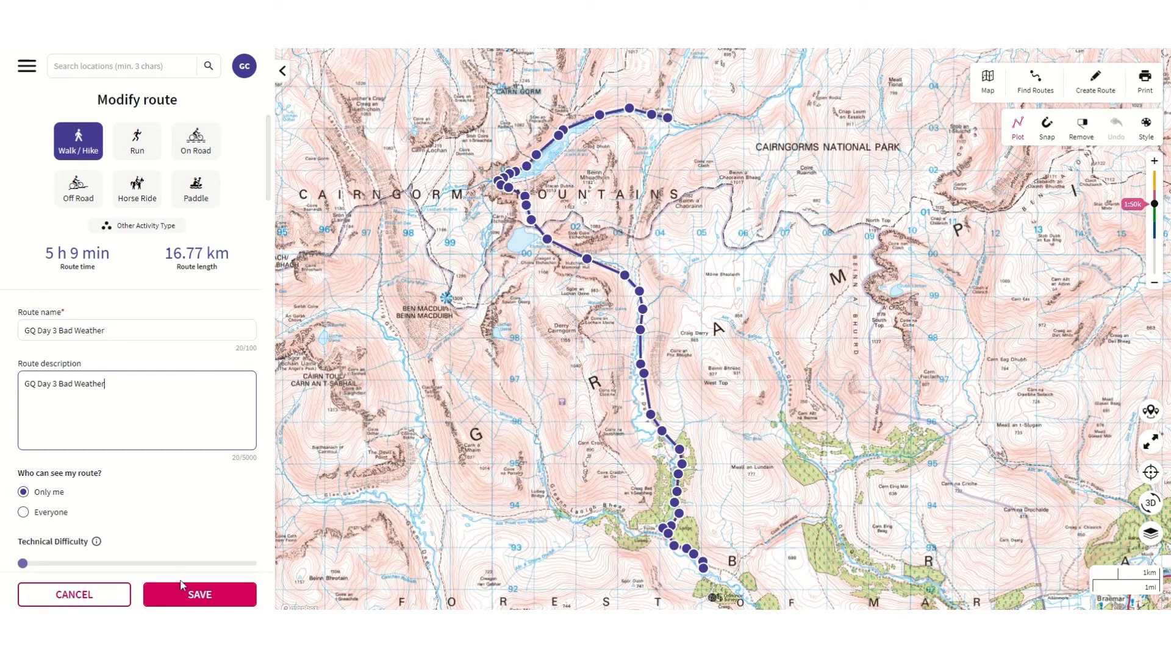
pyautogui.click(199, 595)
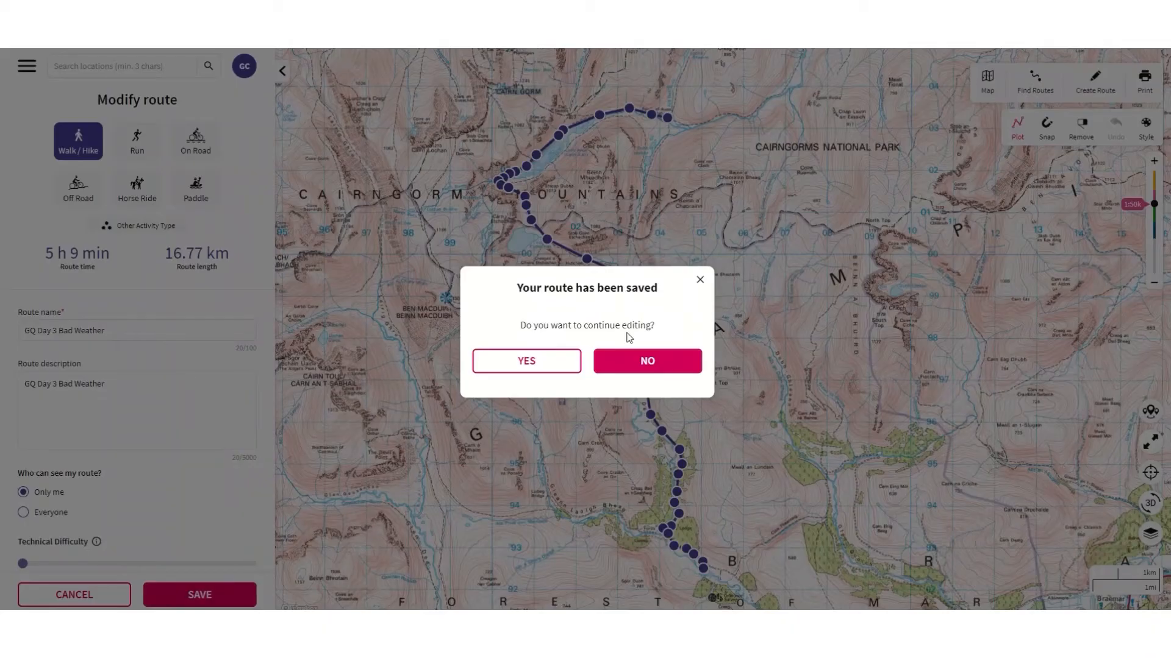
# Stop editing, find 'GQ Day 3 Bad Weather' in the maps list and show its 16.77 km route card.
pyautogui.click(646, 361)
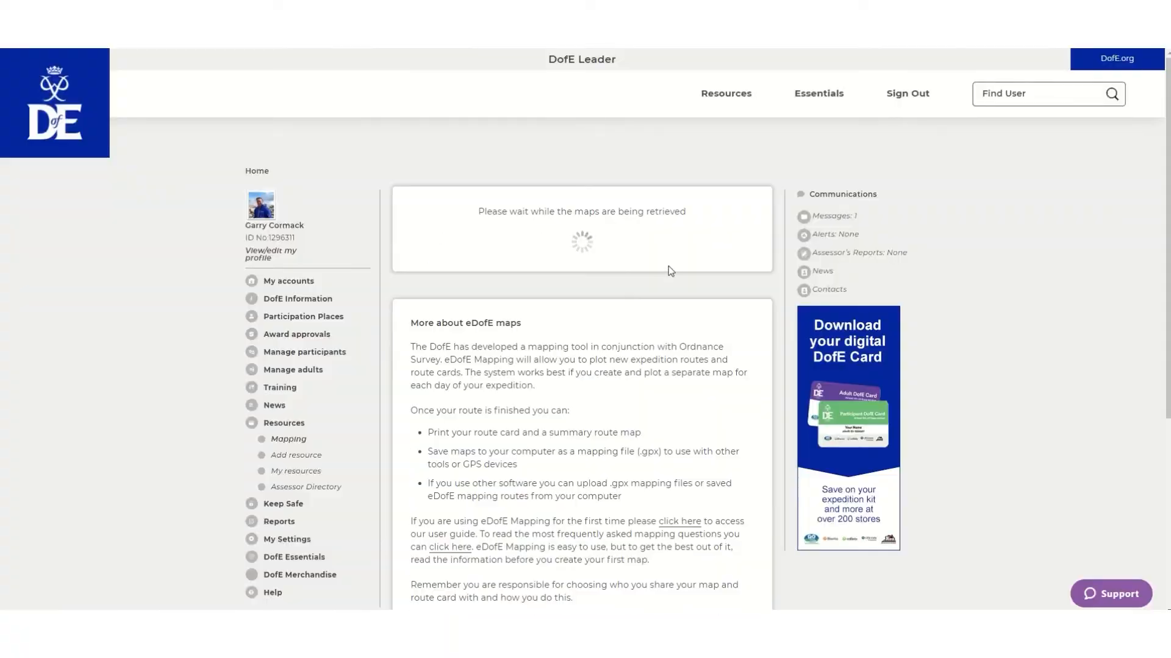
pyautogui.moveTo(610, 321)
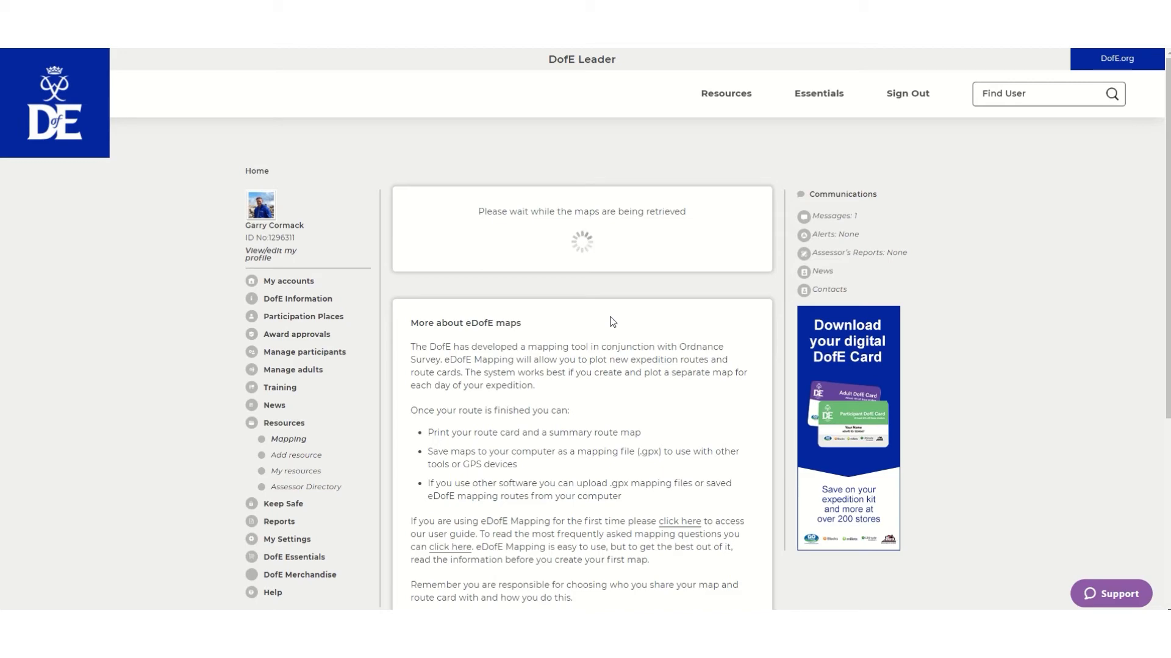
pyautogui.moveTo(672, 354)
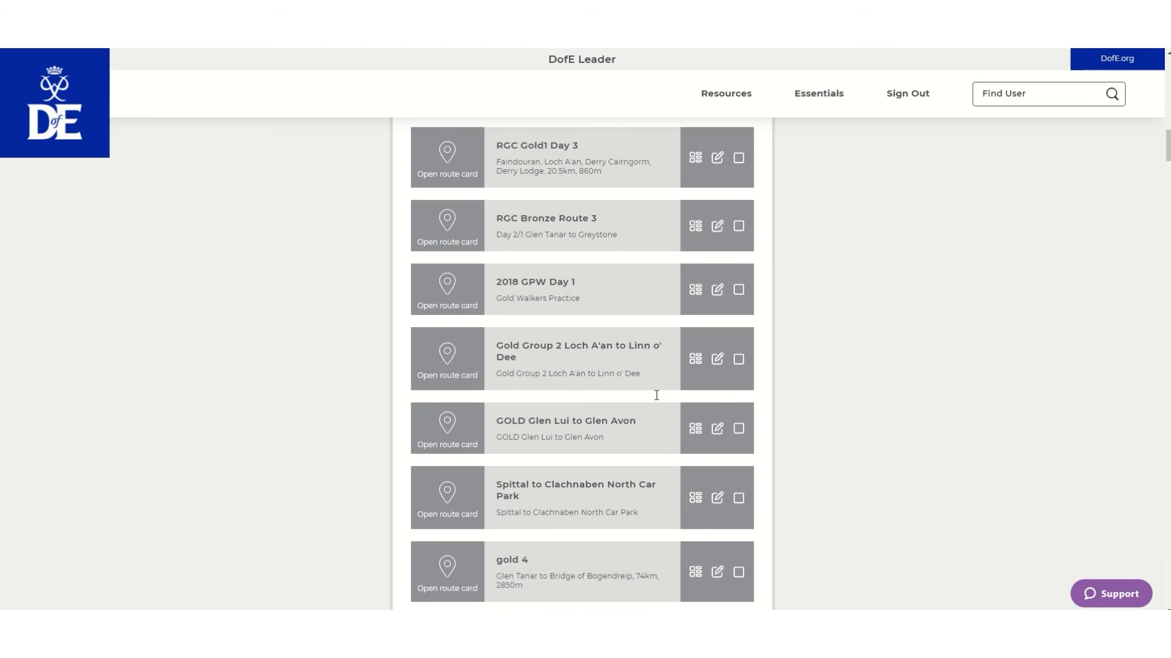
pyautogui.scroll(-3)
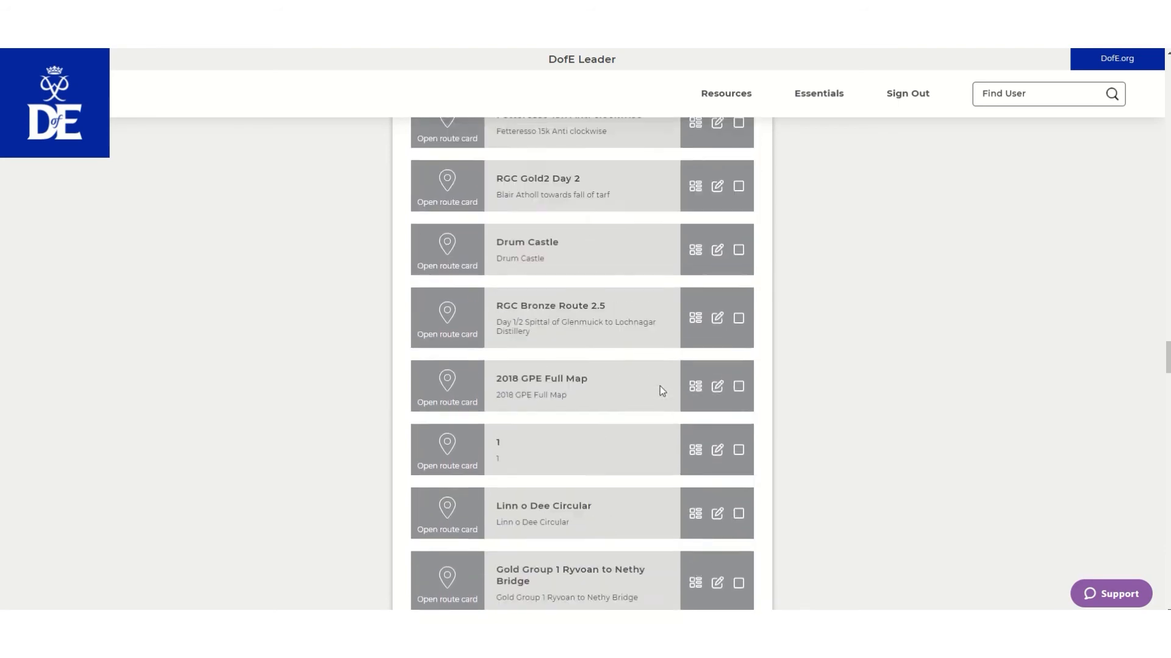
pyautogui.scroll(-3)
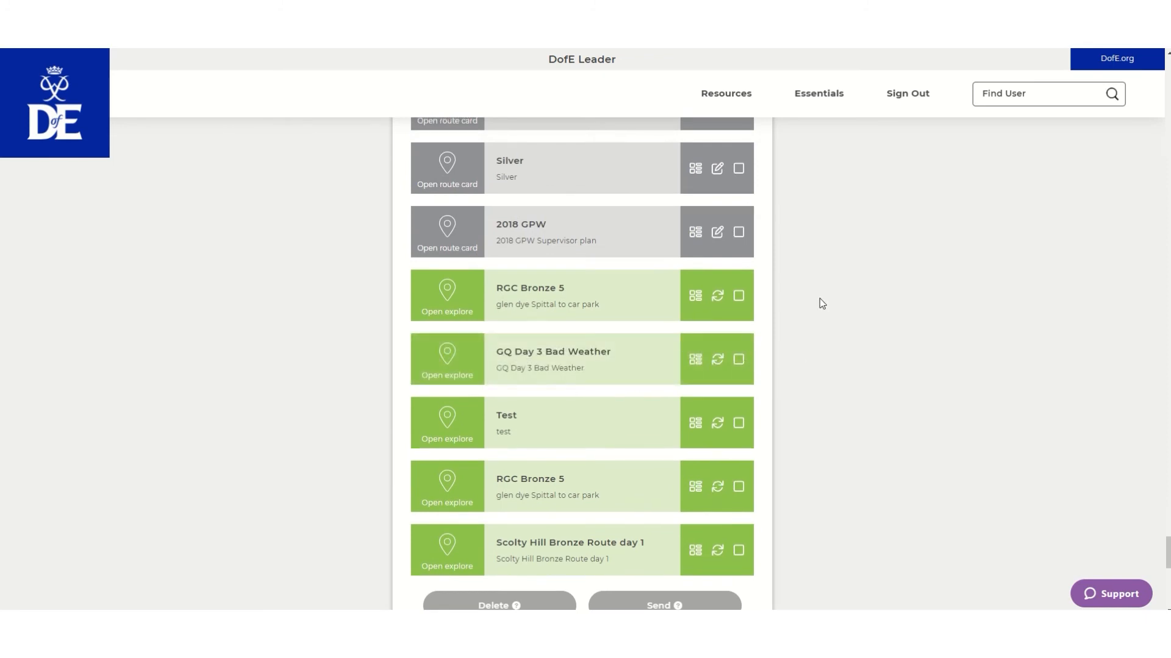
pyautogui.moveTo(533, 372)
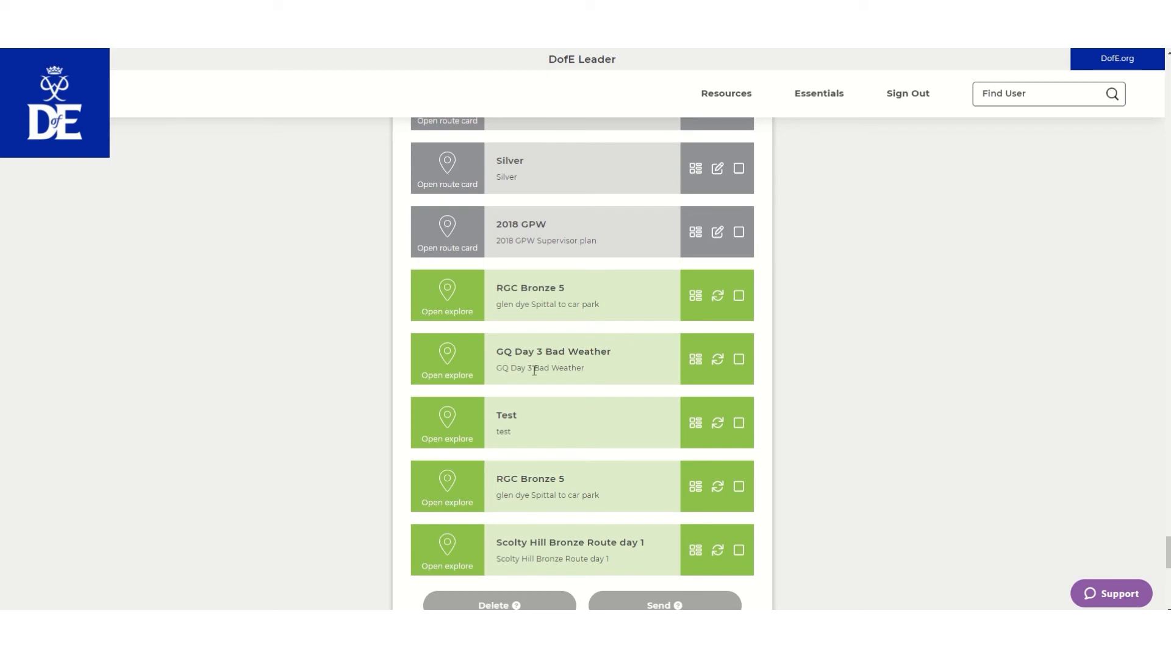
pyautogui.moveTo(699, 366)
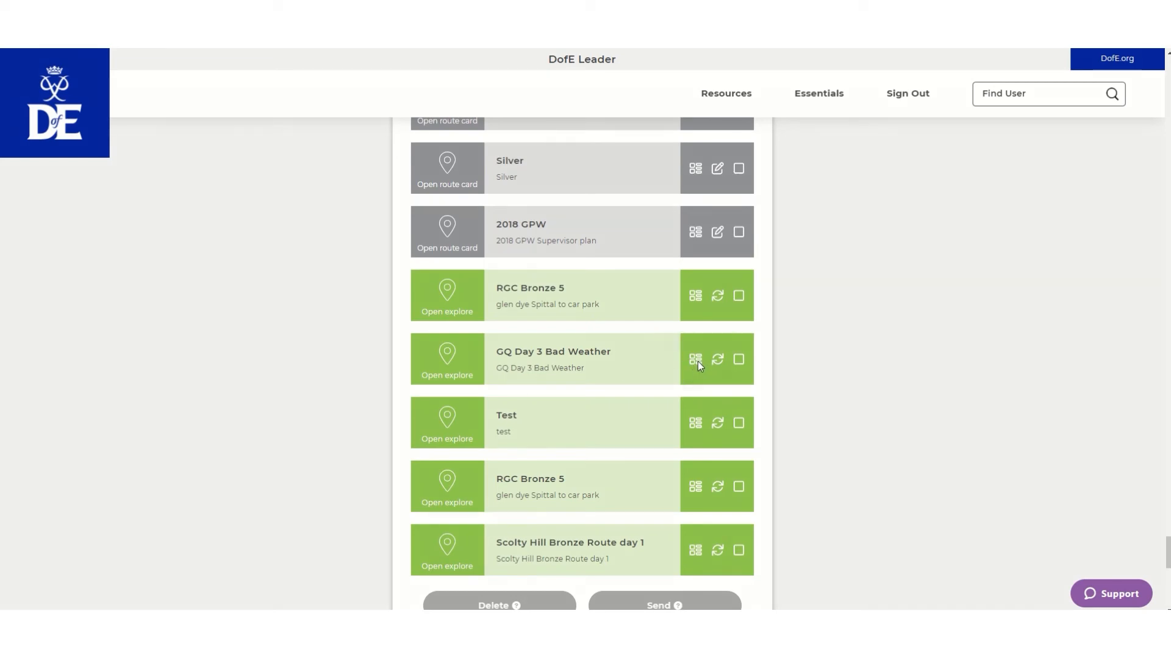
pyautogui.click(693, 359)
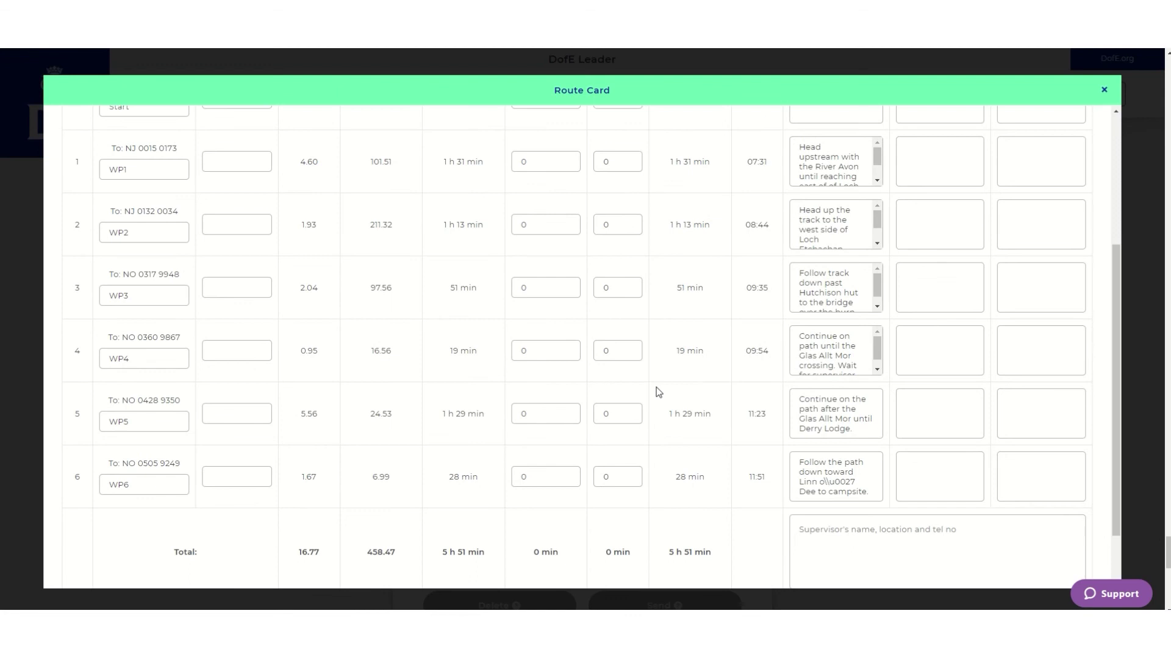
pyautogui.scroll(3)
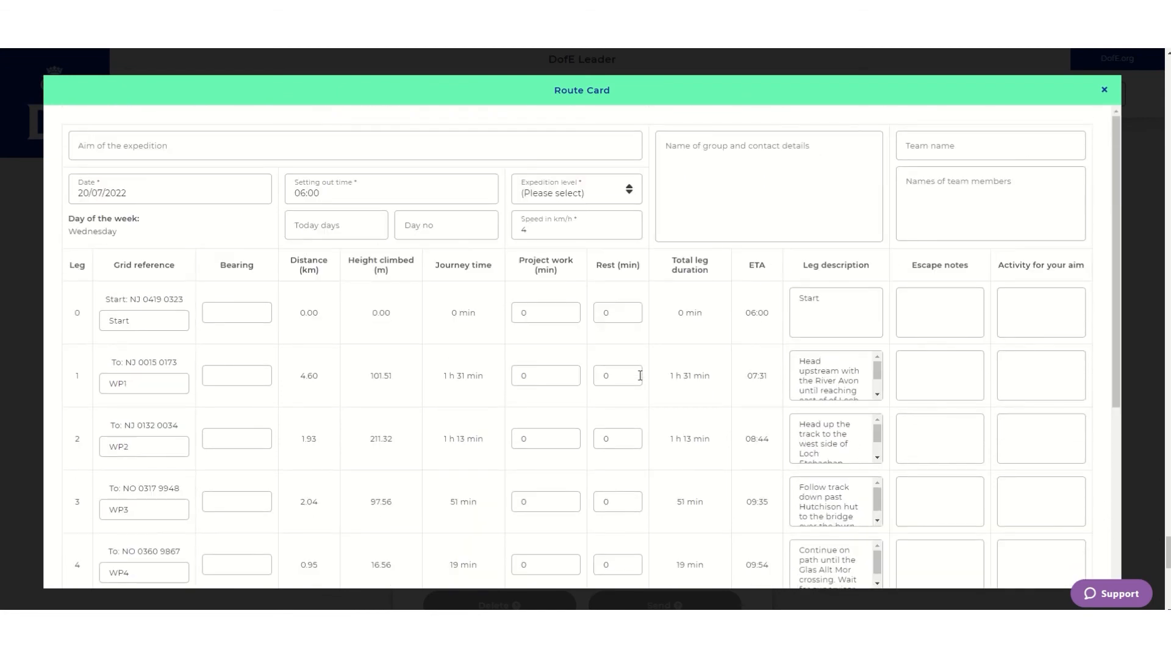